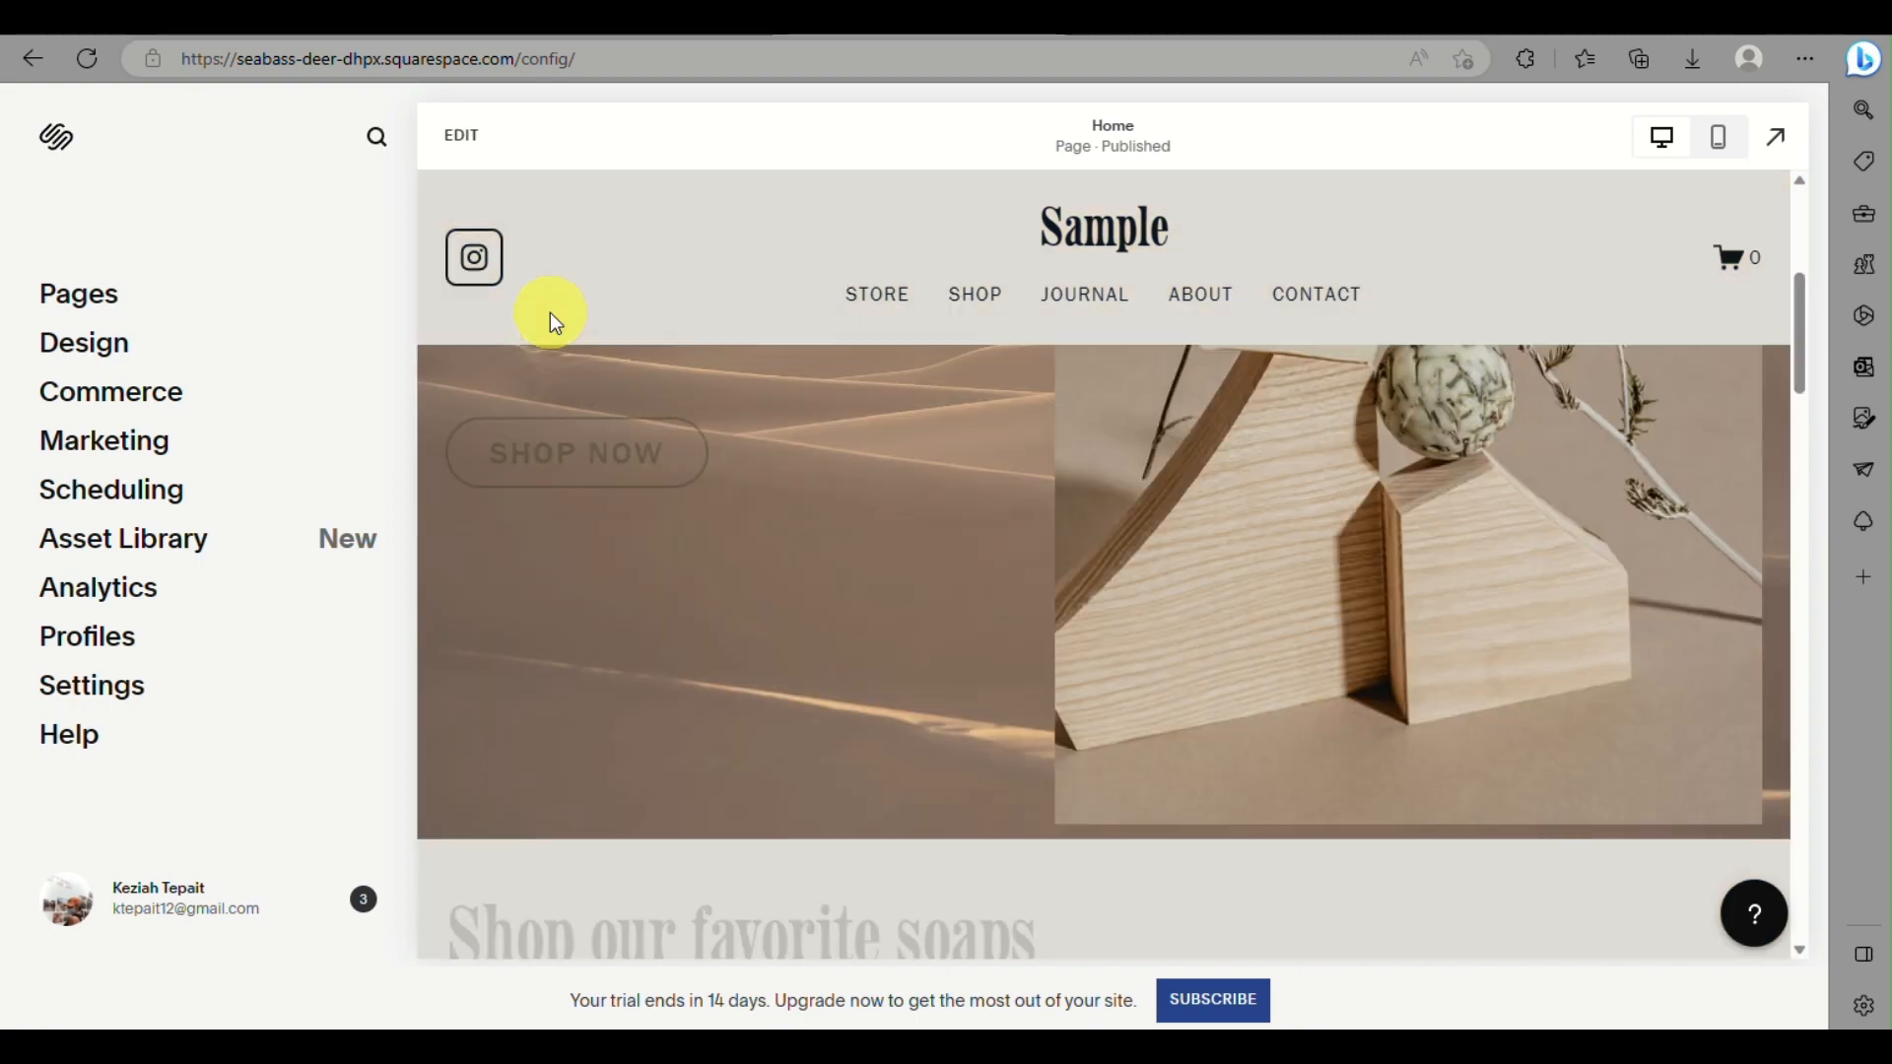
# Step: Look through the site's Design settings and return to the main site menu
pyautogui.scroll(-3)
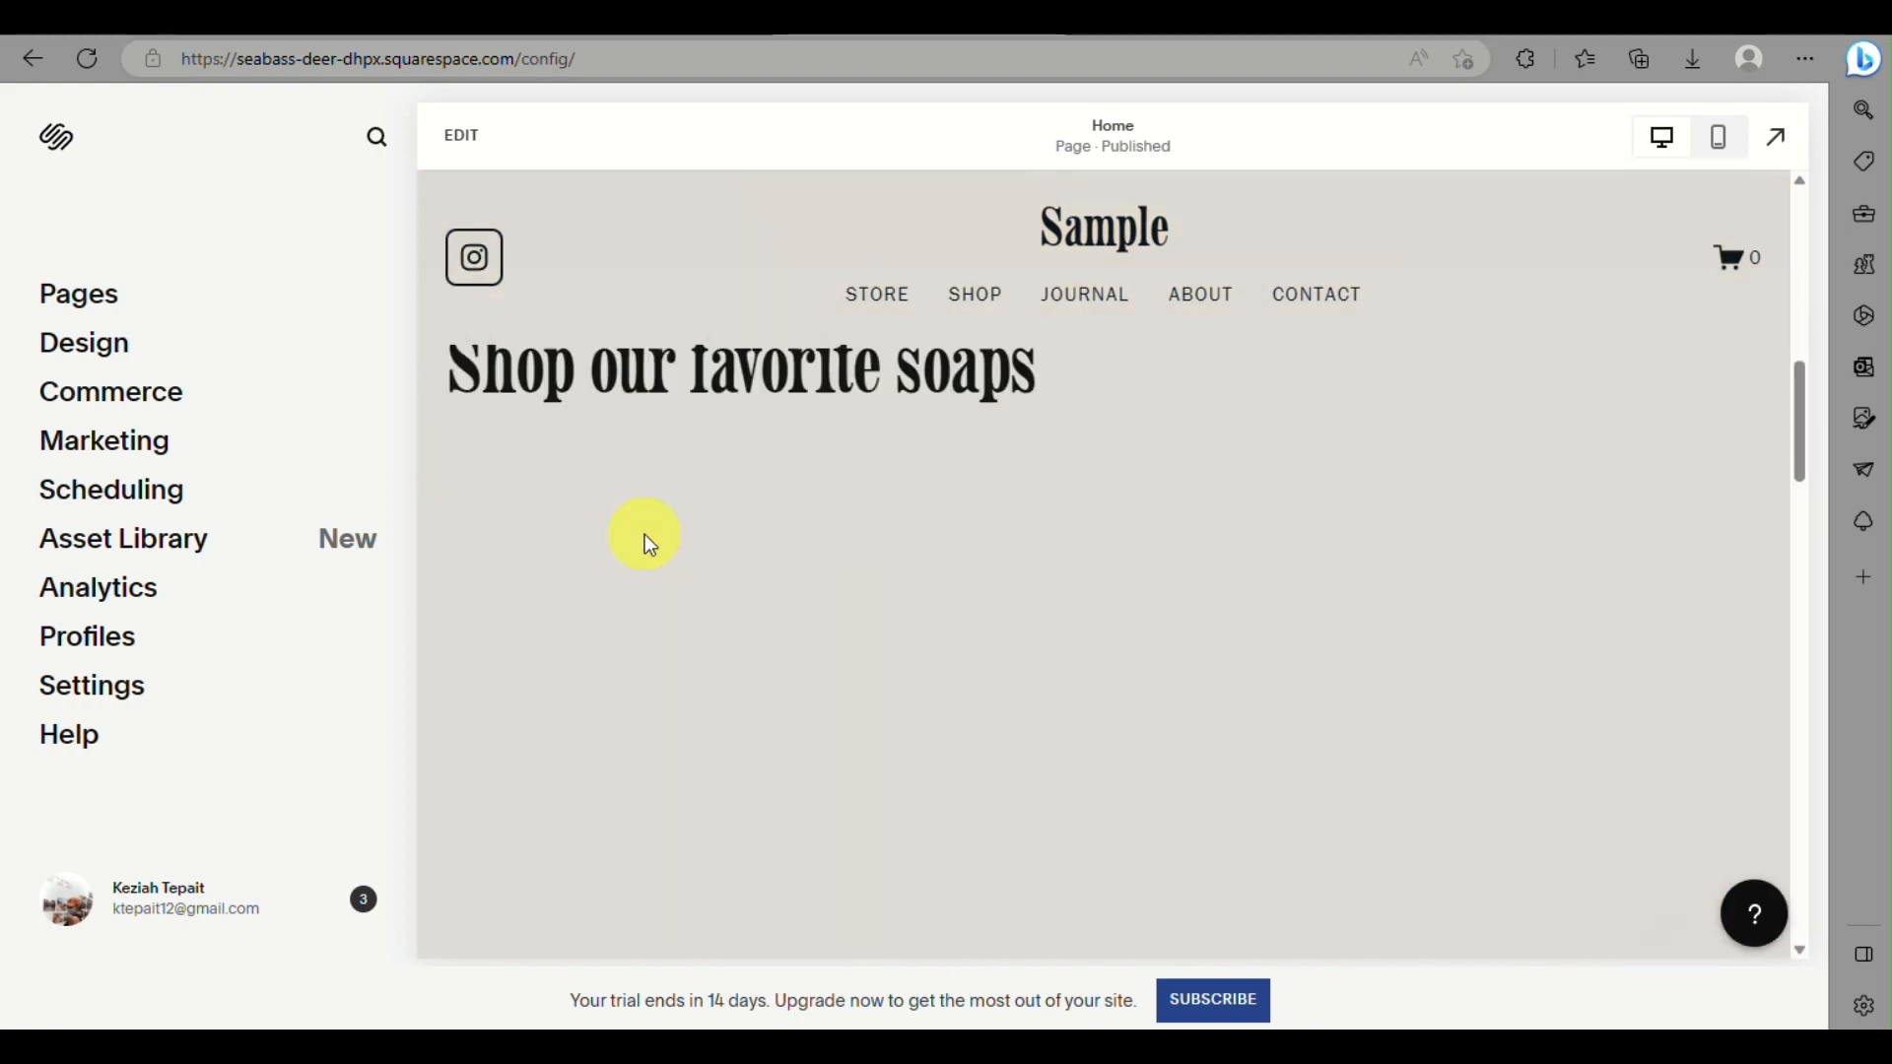
pyautogui.scroll(-3)
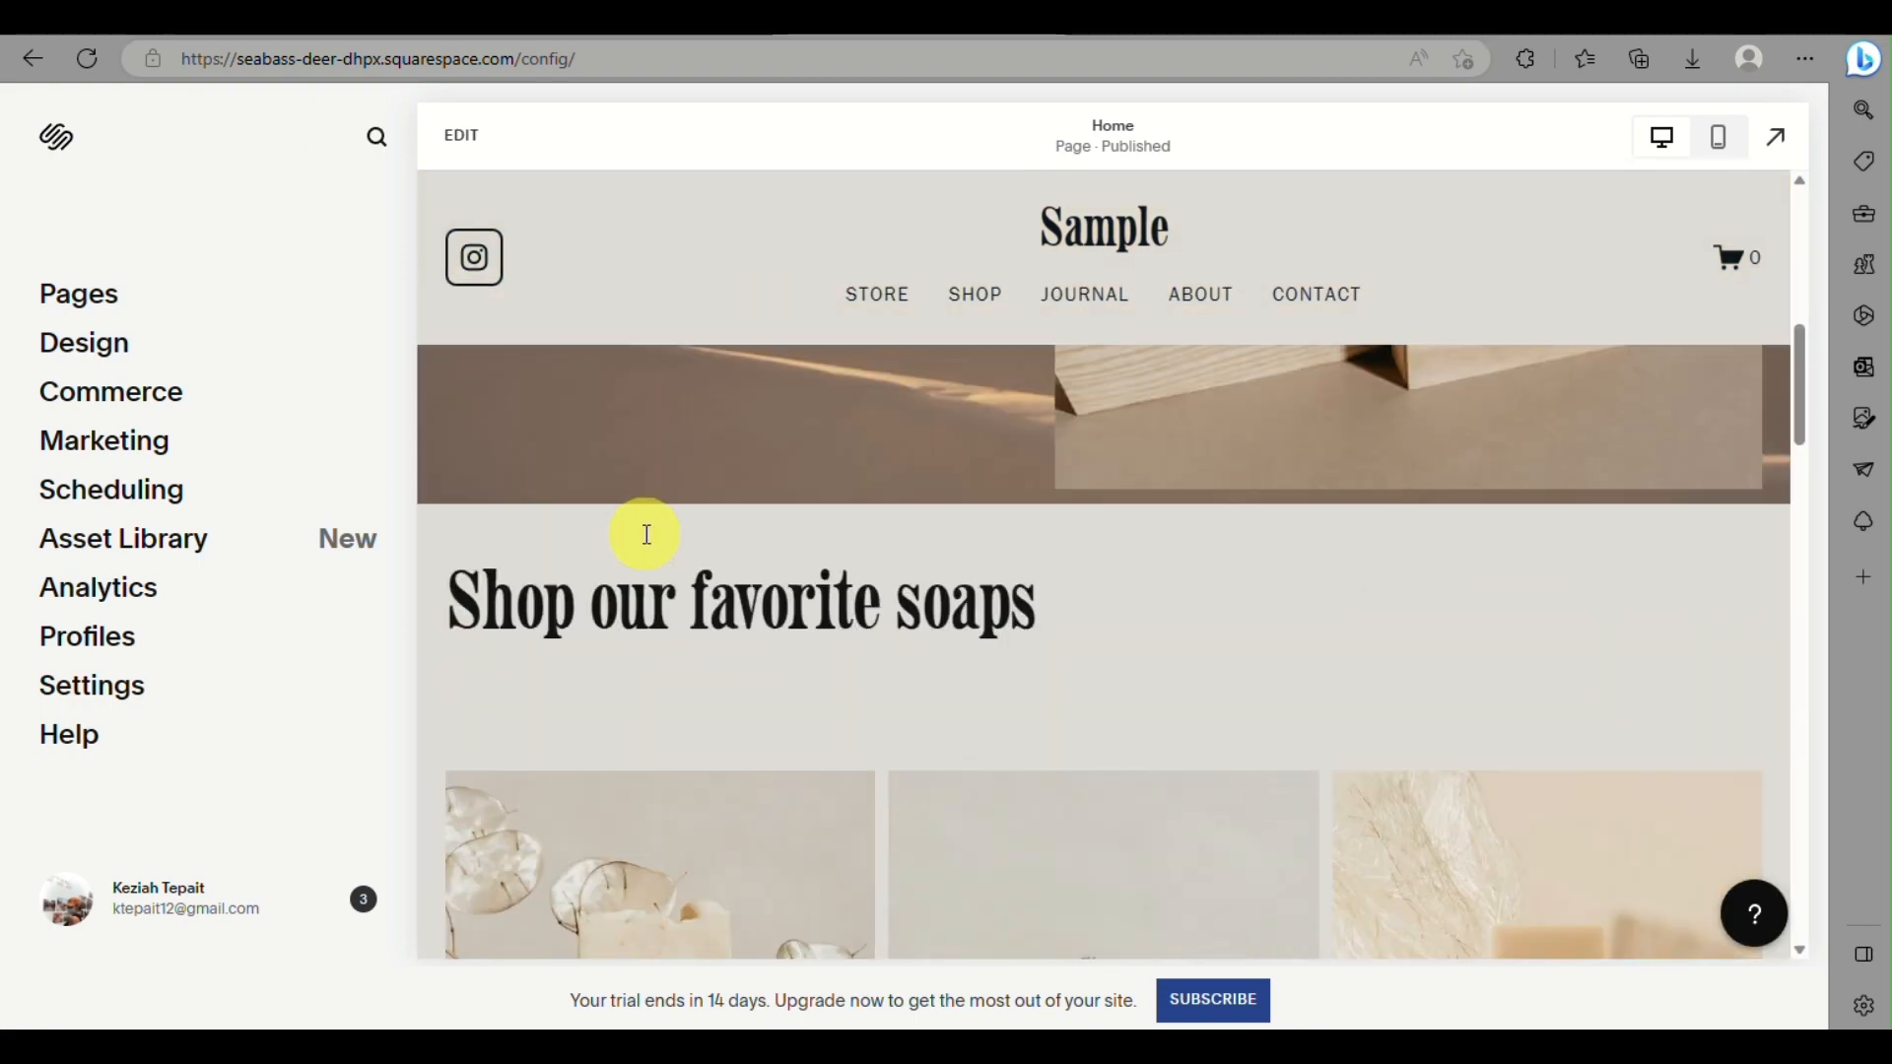
pyautogui.scroll(3)
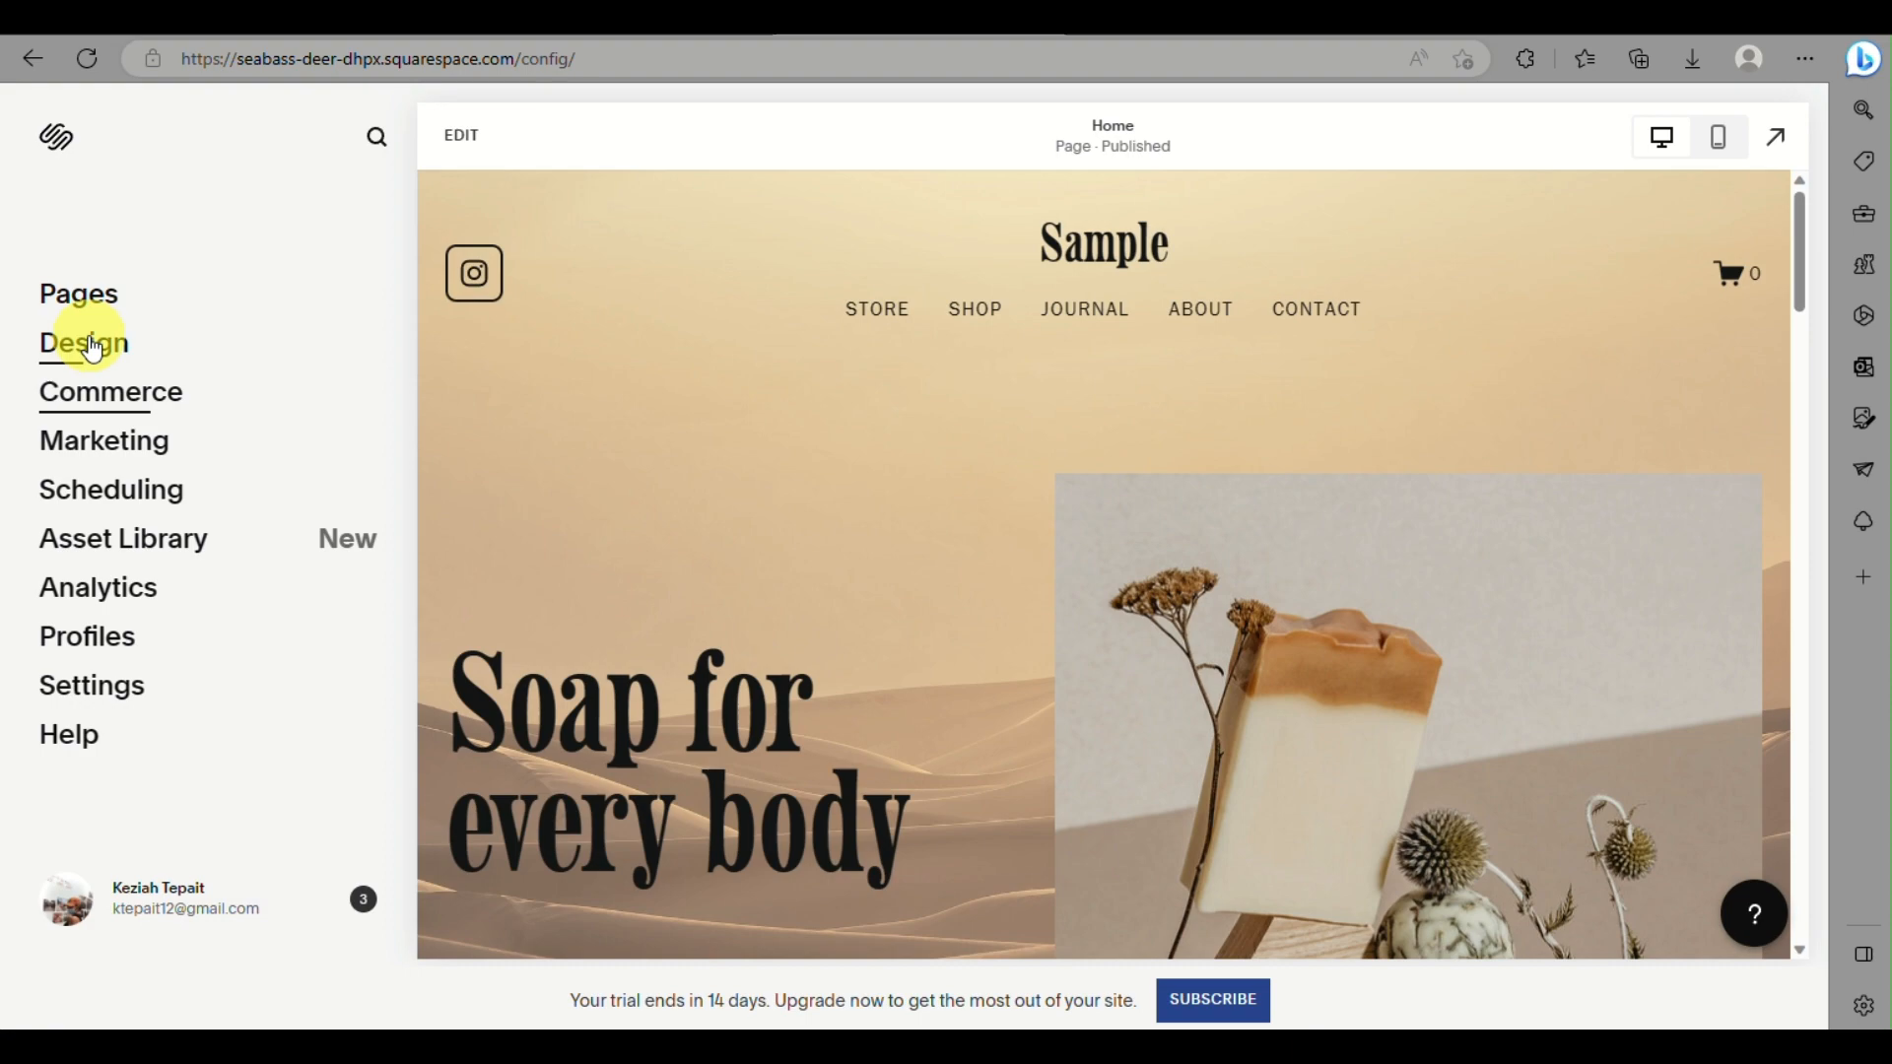
pyautogui.click(83, 341)
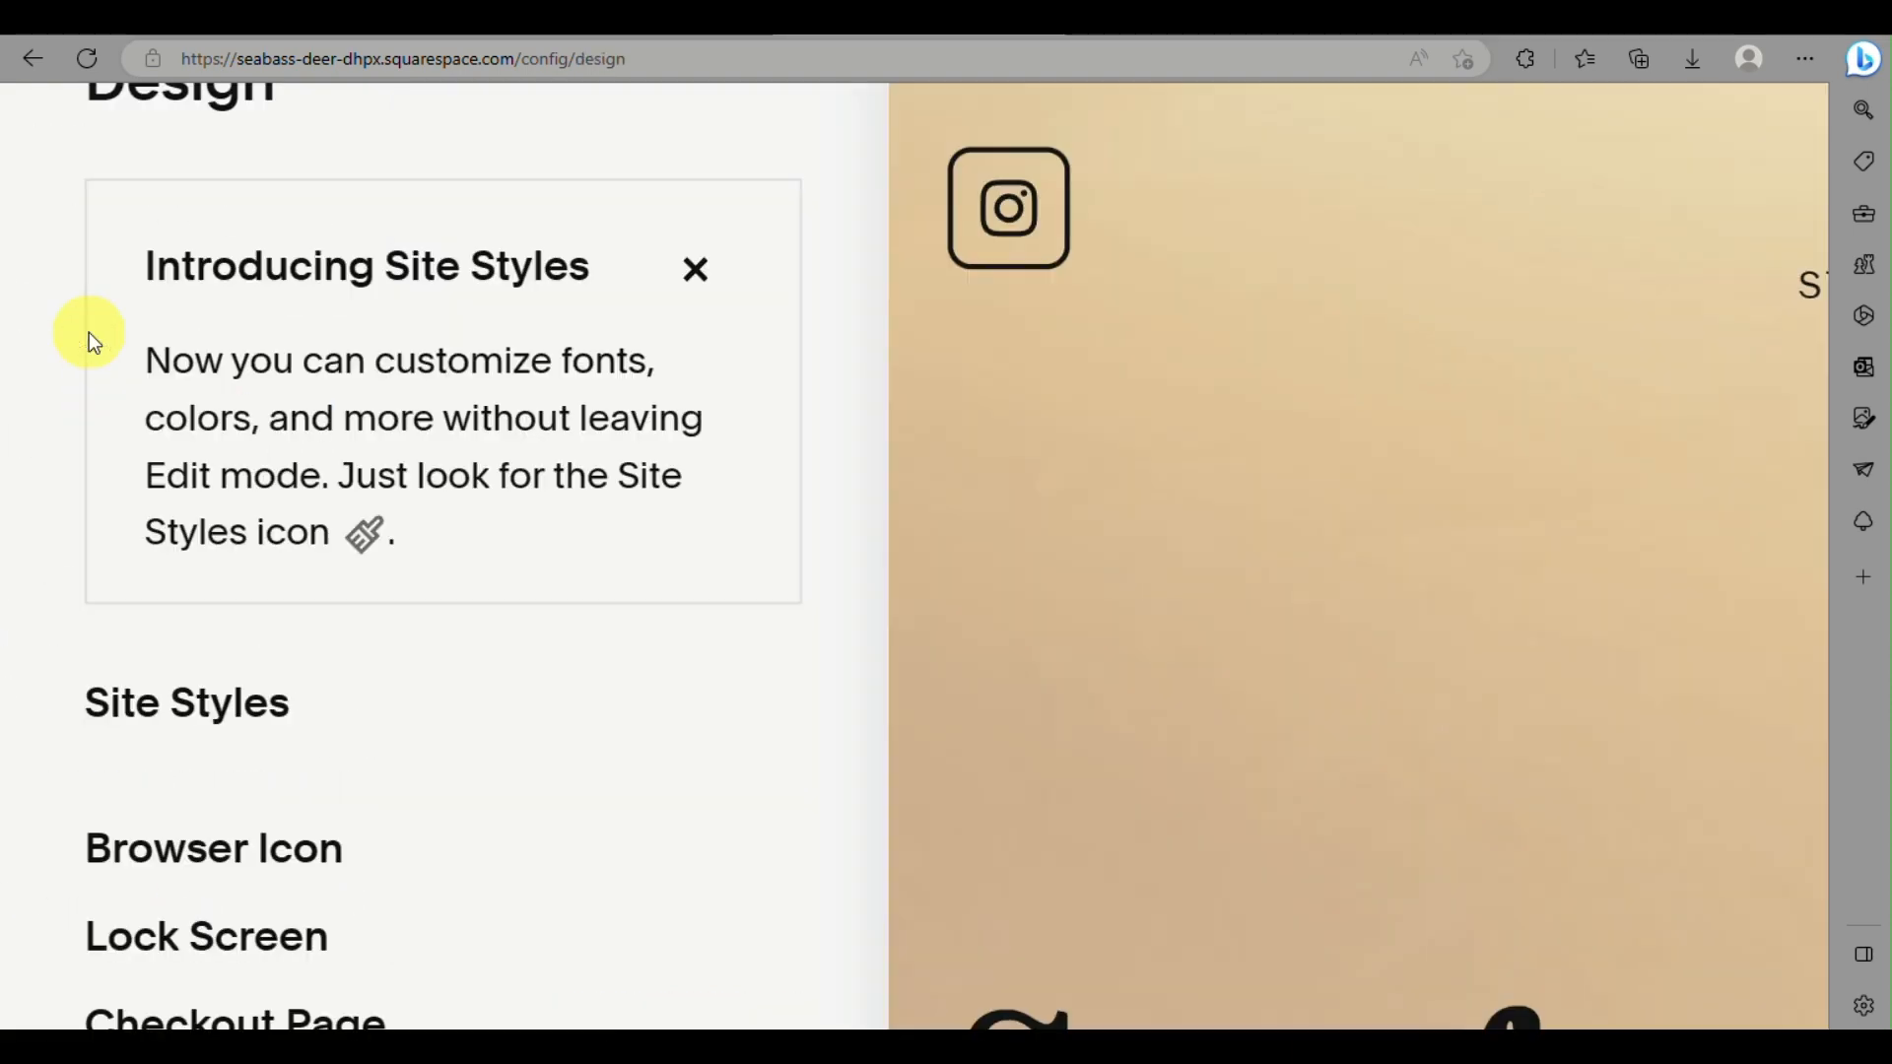
pyautogui.scroll(3)
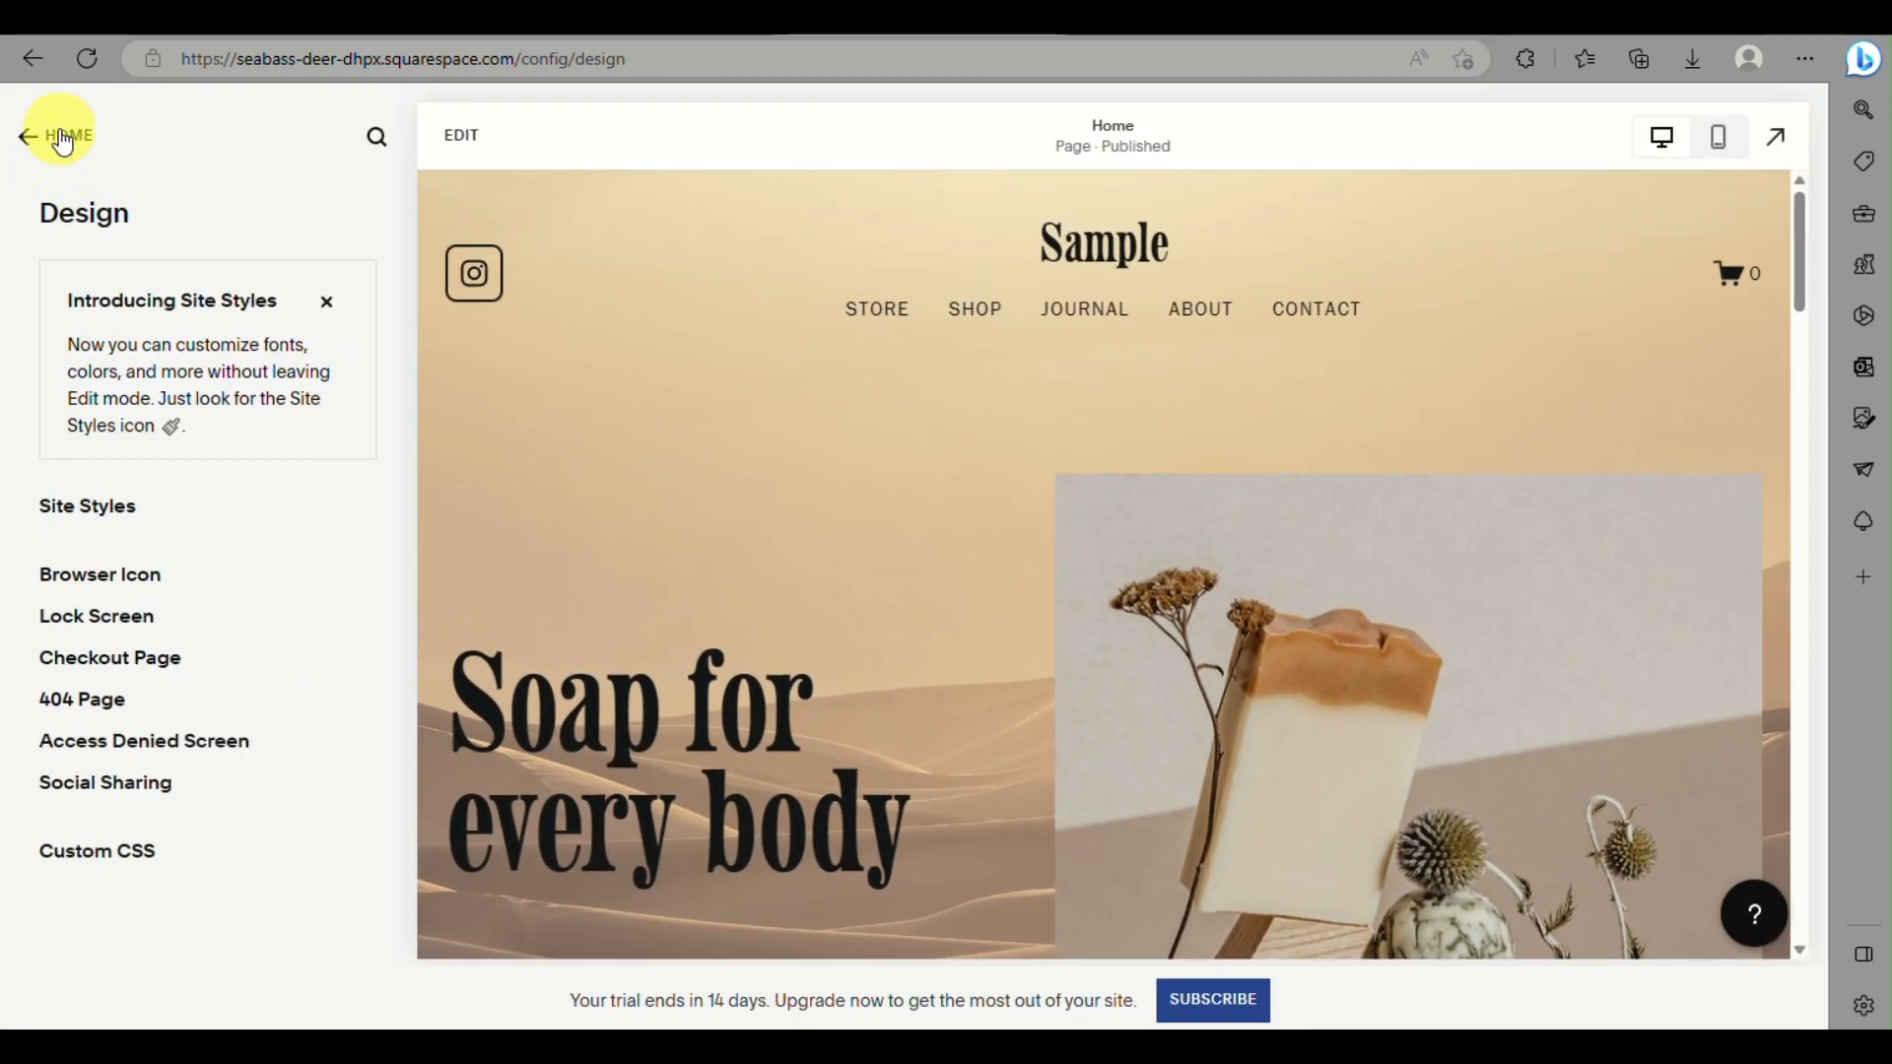
pyautogui.click(30, 136)
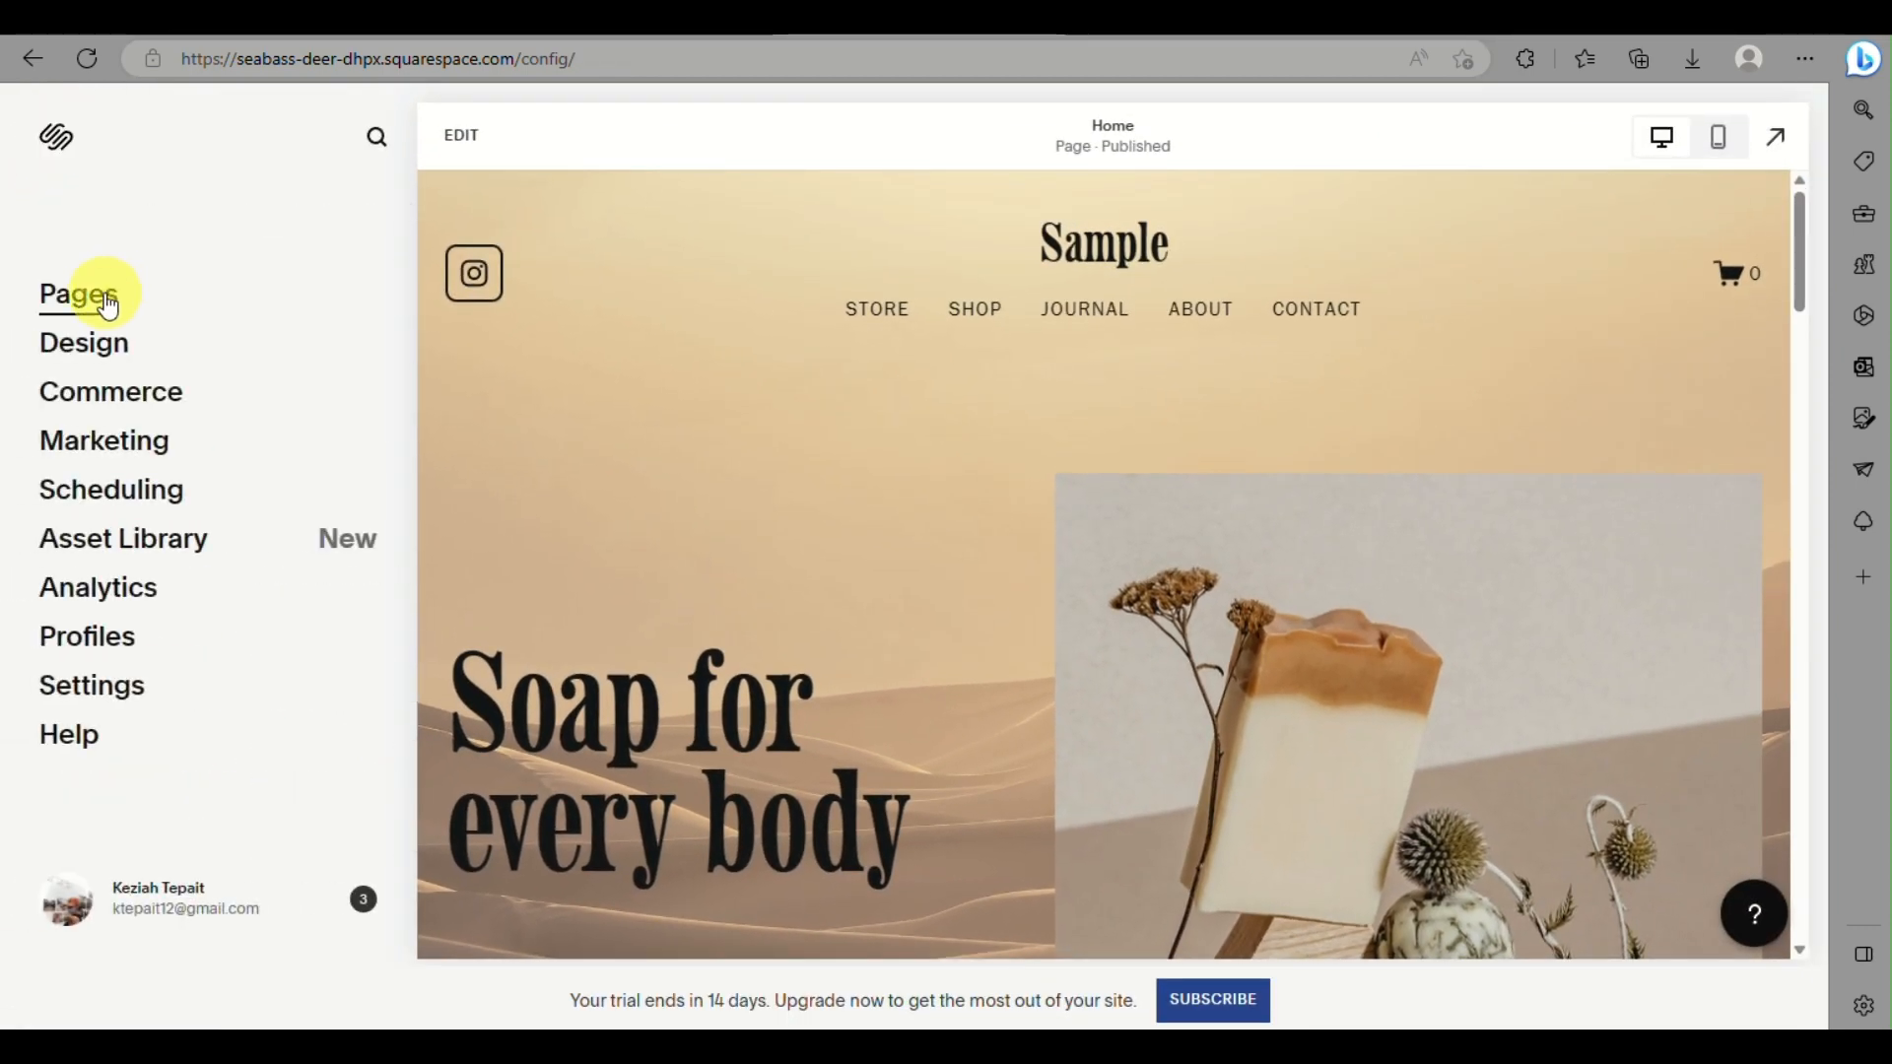
# Step: Show the Pages panel and browse the kinds of page that can be added to Main Navigation
pyautogui.click(77, 293)
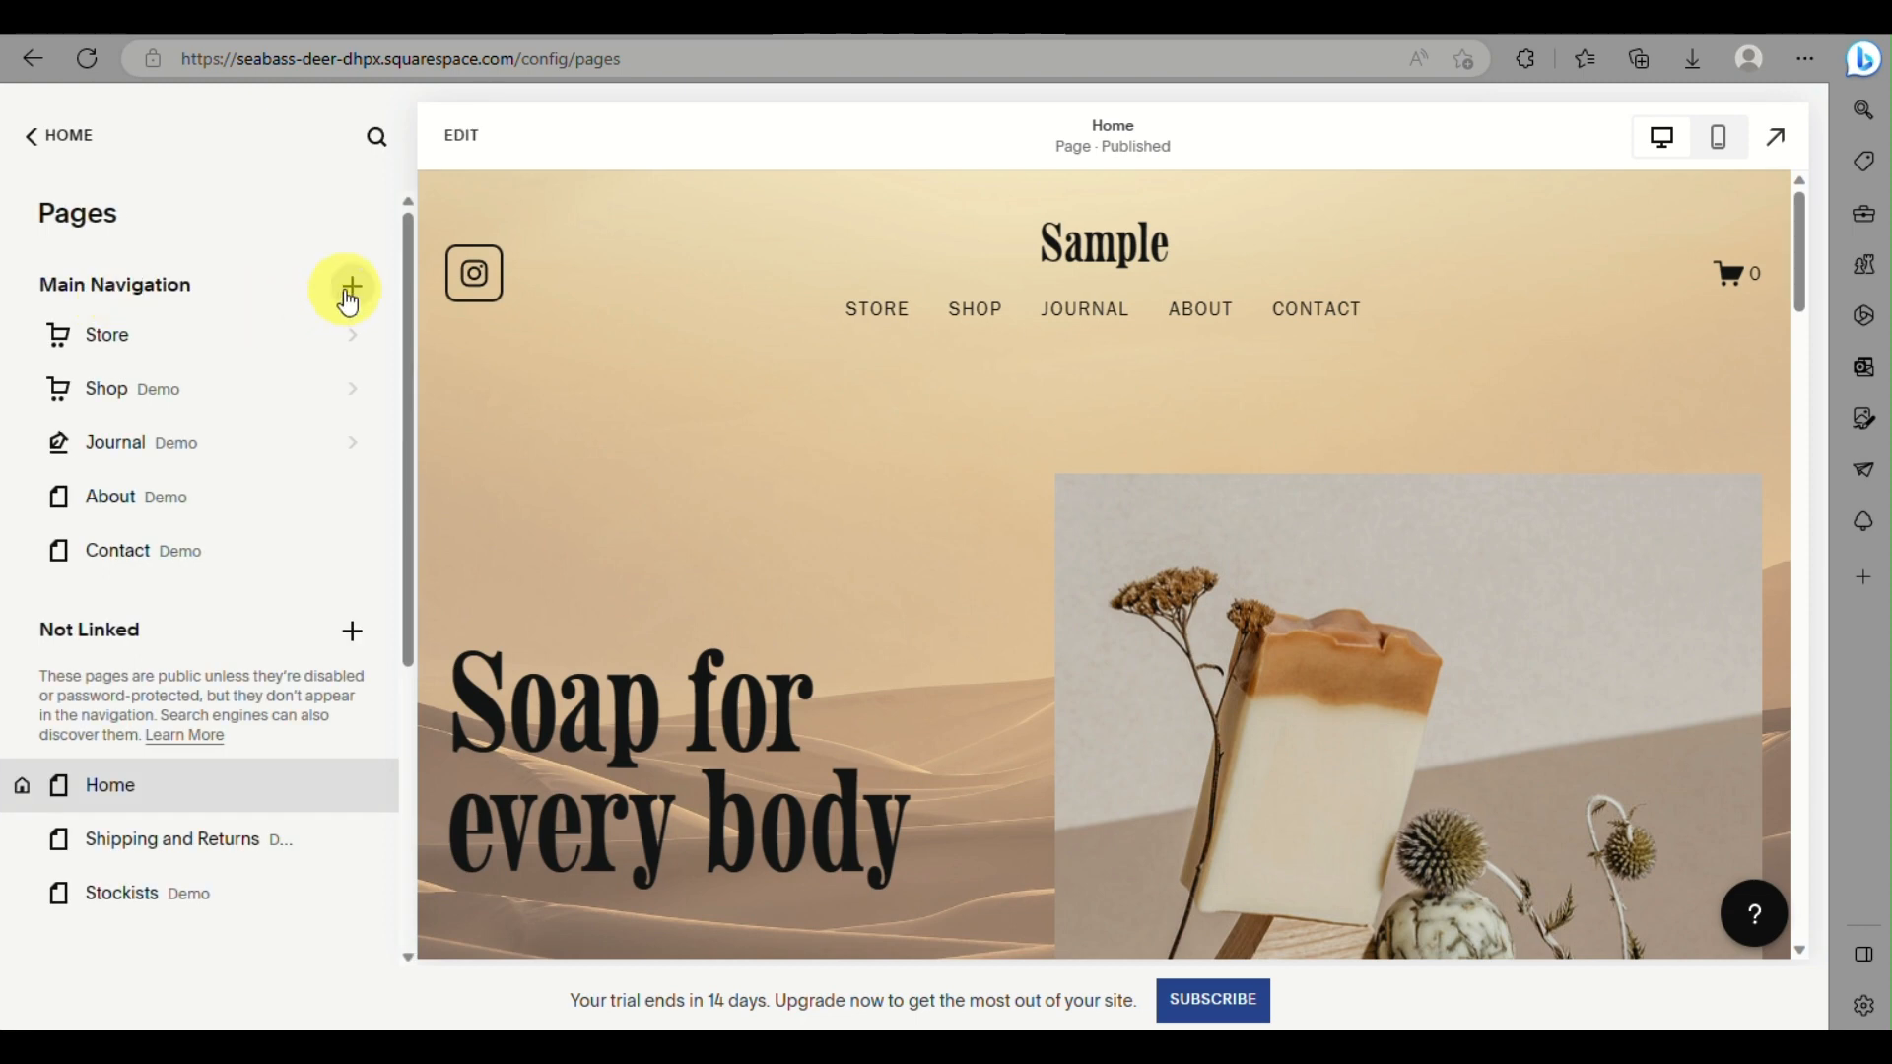
pyautogui.click(347, 292)
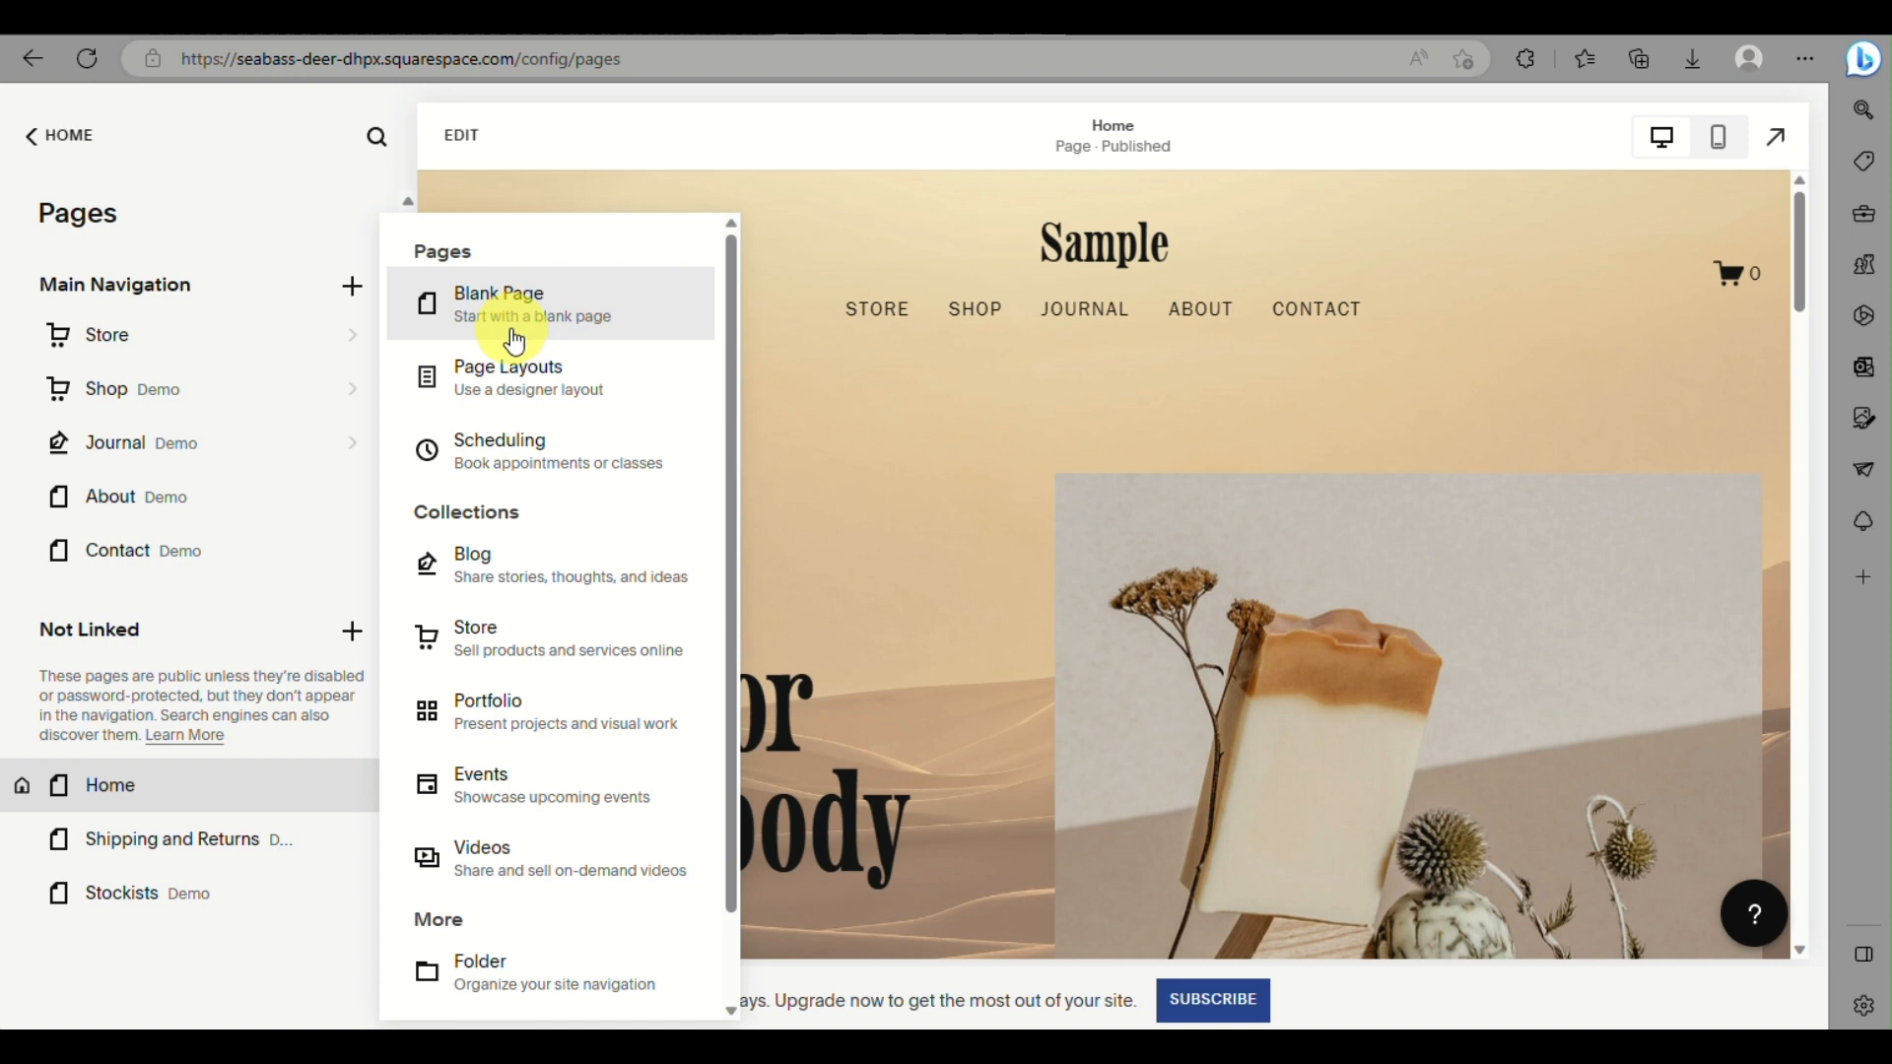
pyautogui.scroll(-3)
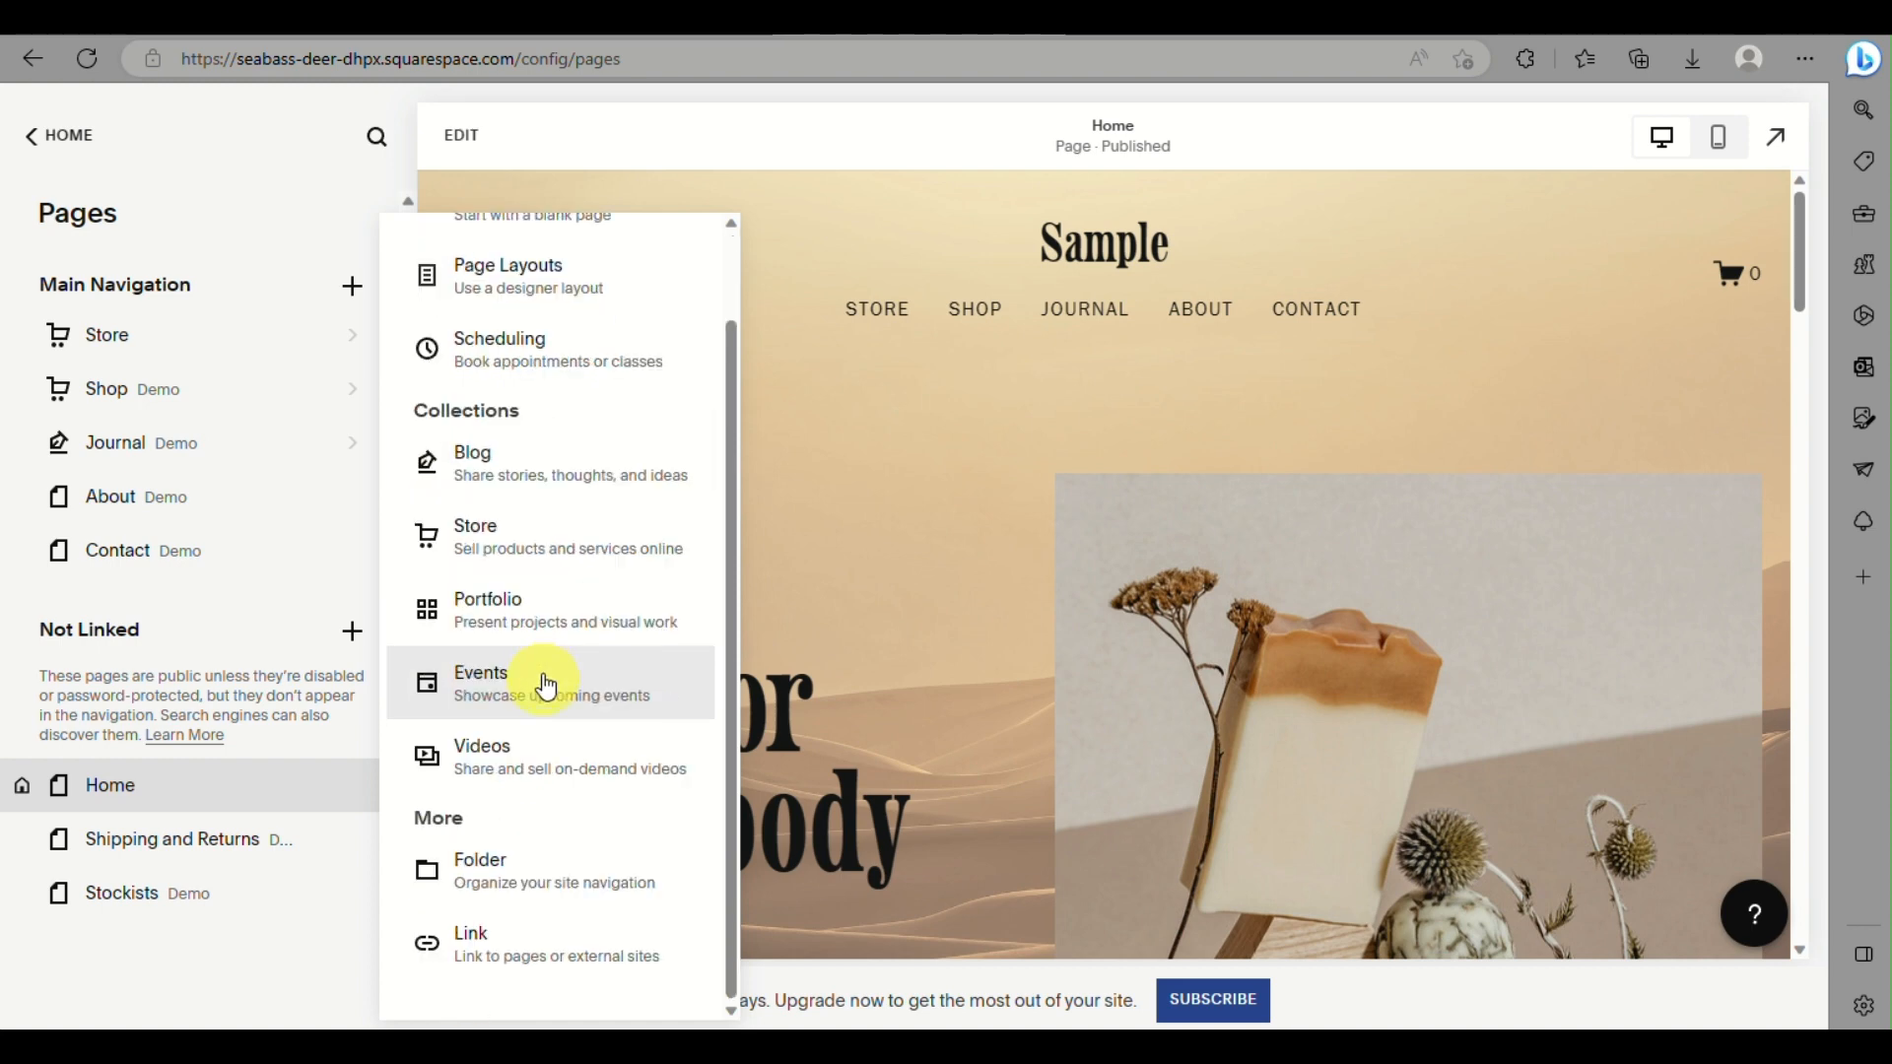
pyautogui.moveTo(598, 544)
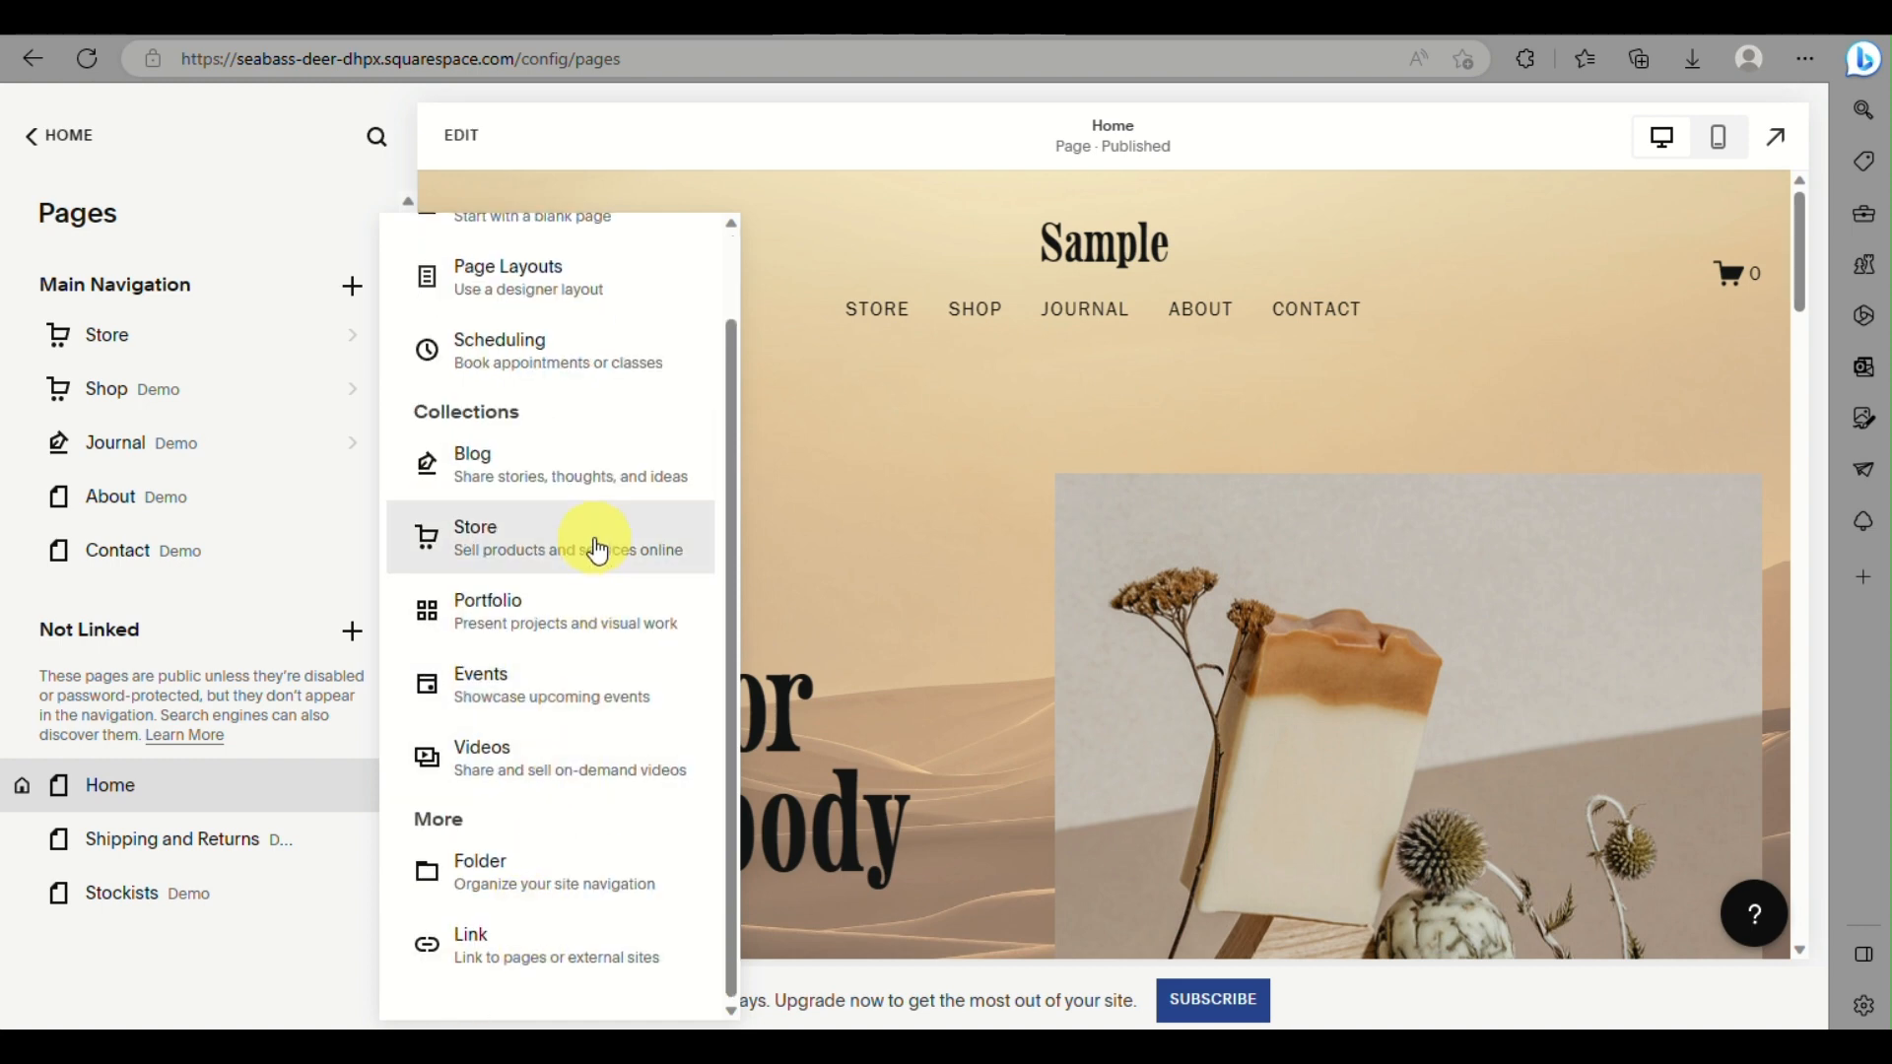
pyautogui.scroll(3)
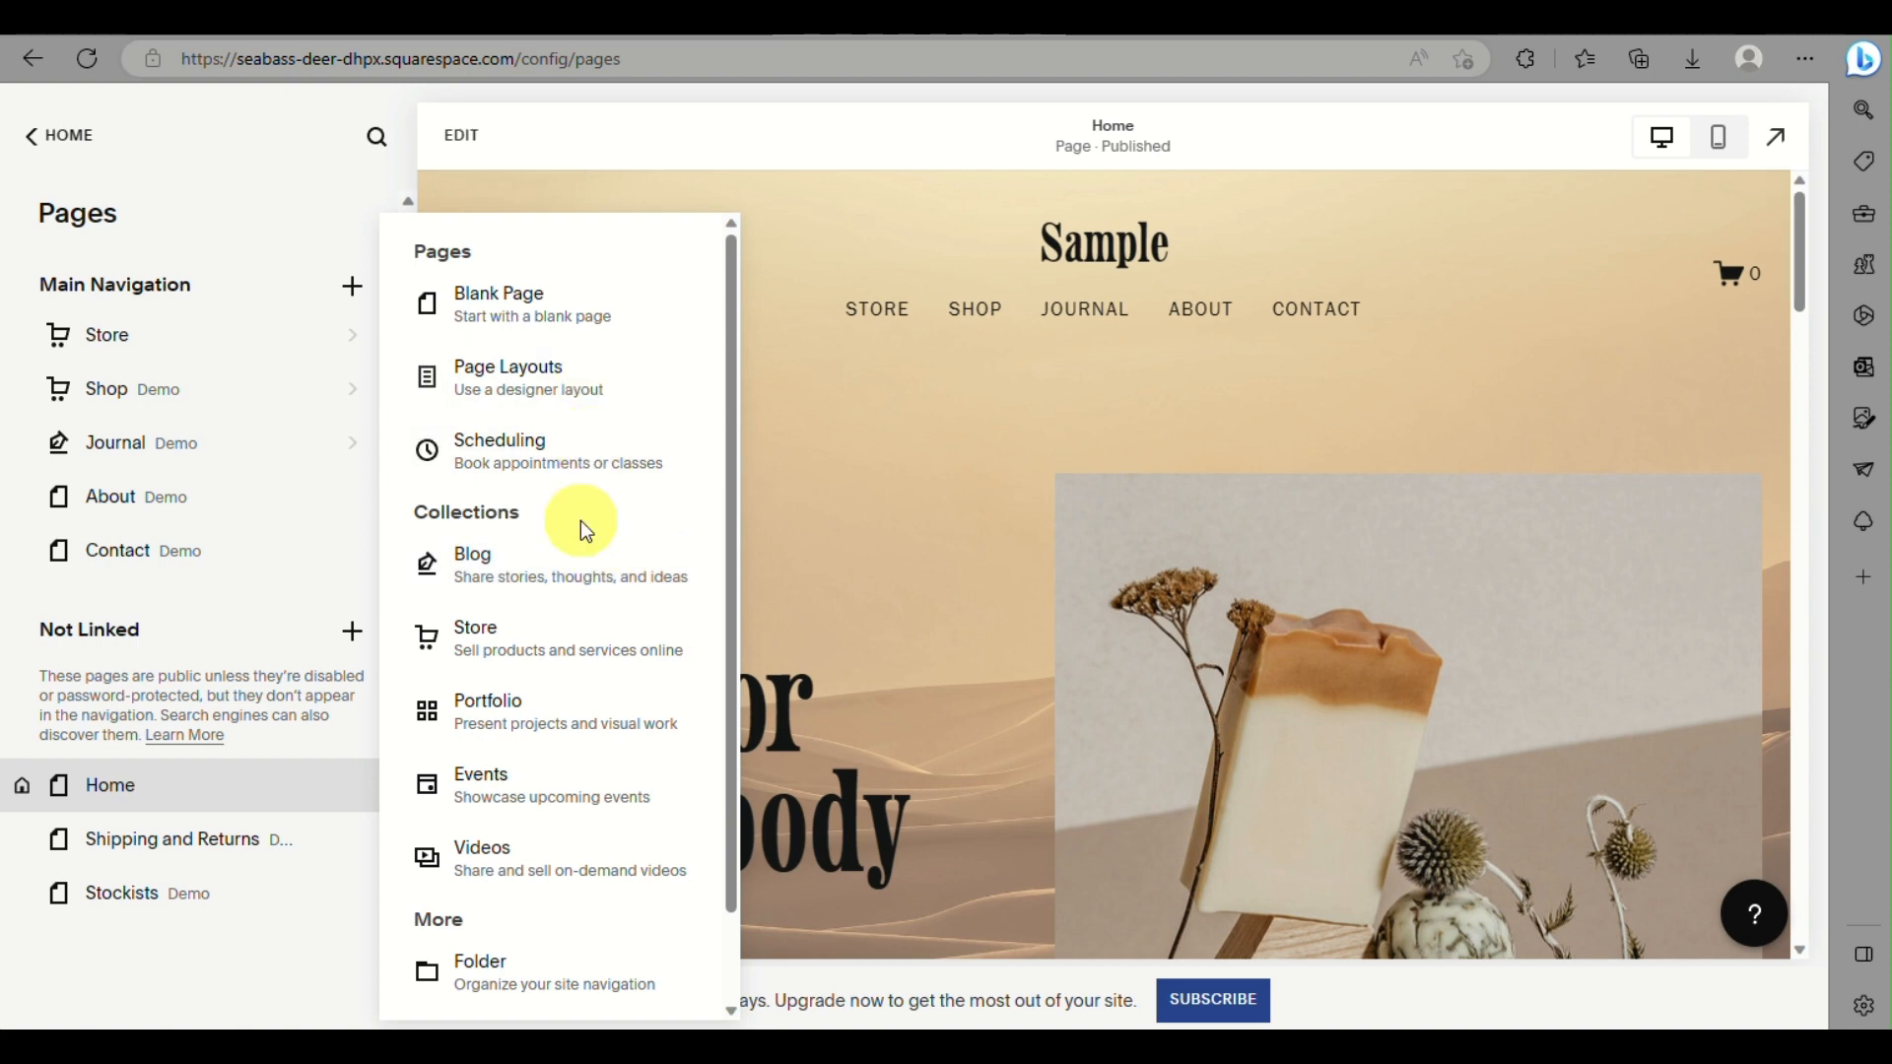
pyautogui.scroll(-3)
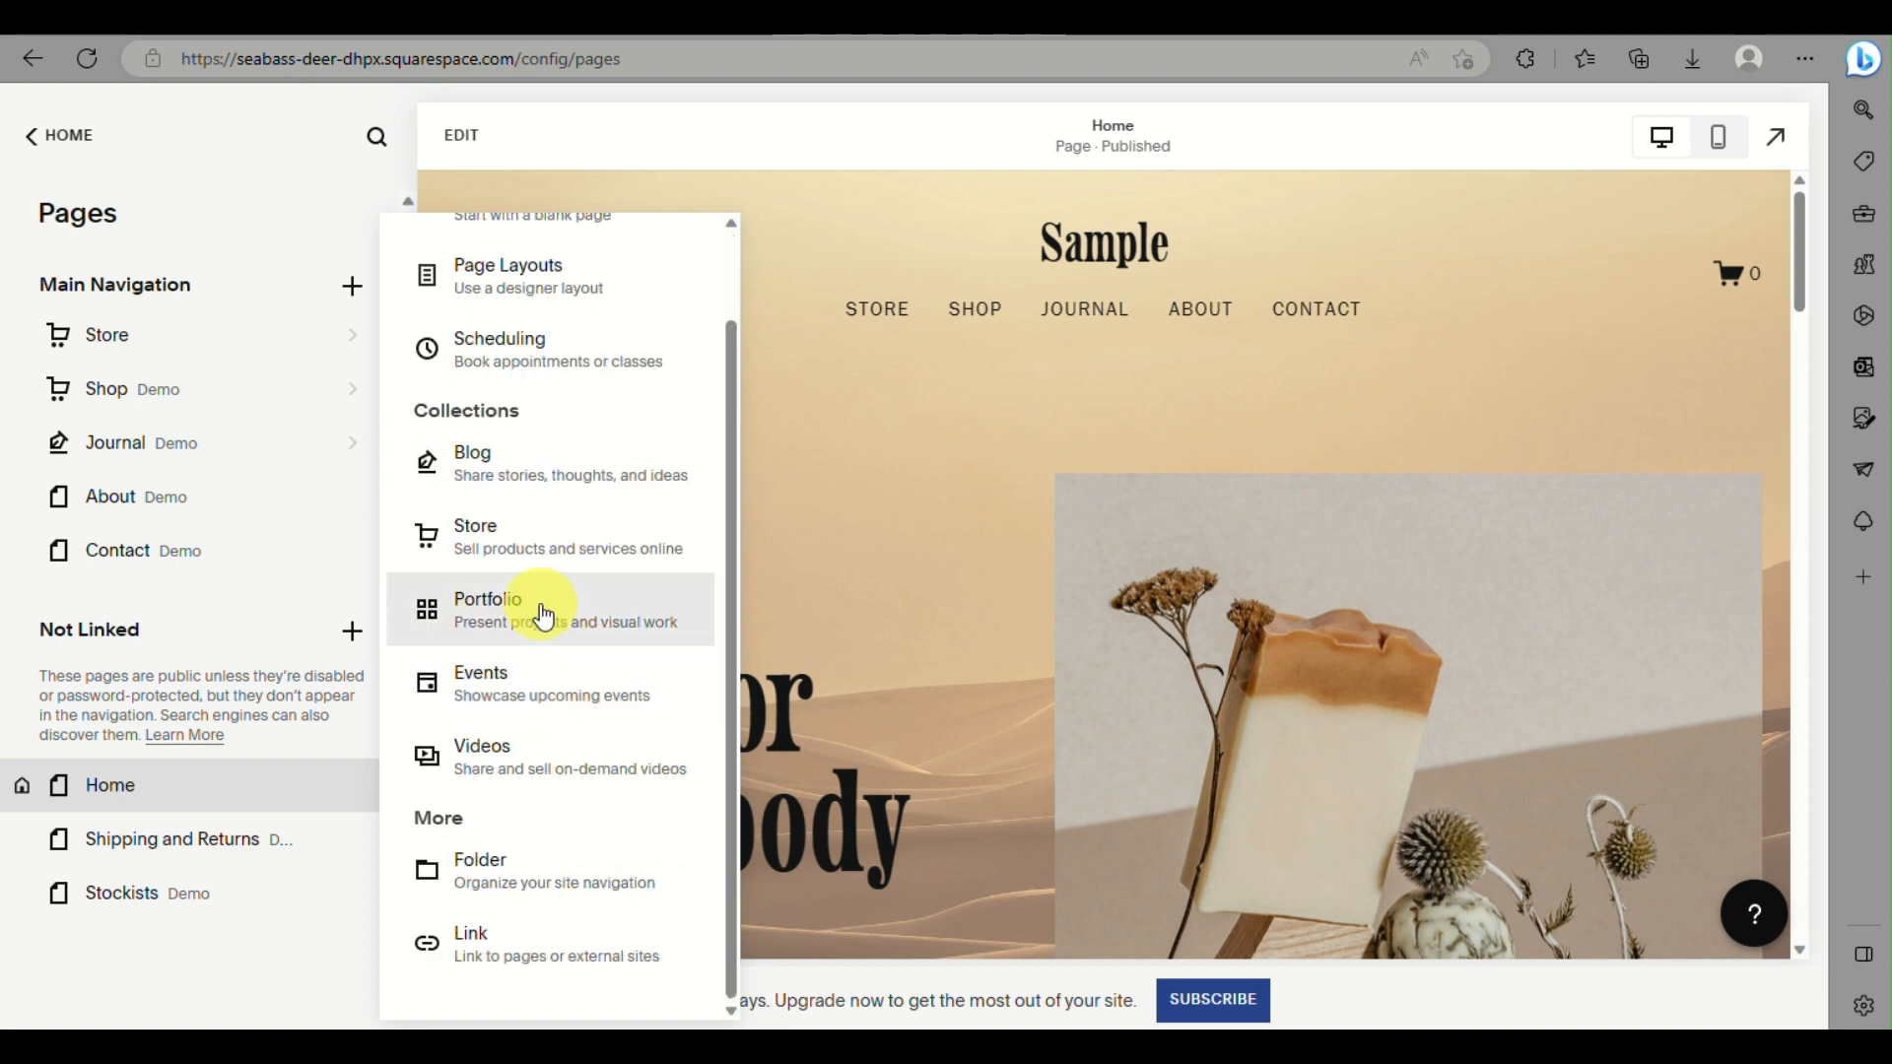
# Step: Browse the Portfolio page layouts and leave without adding one
pyautogui.click(487, 609)
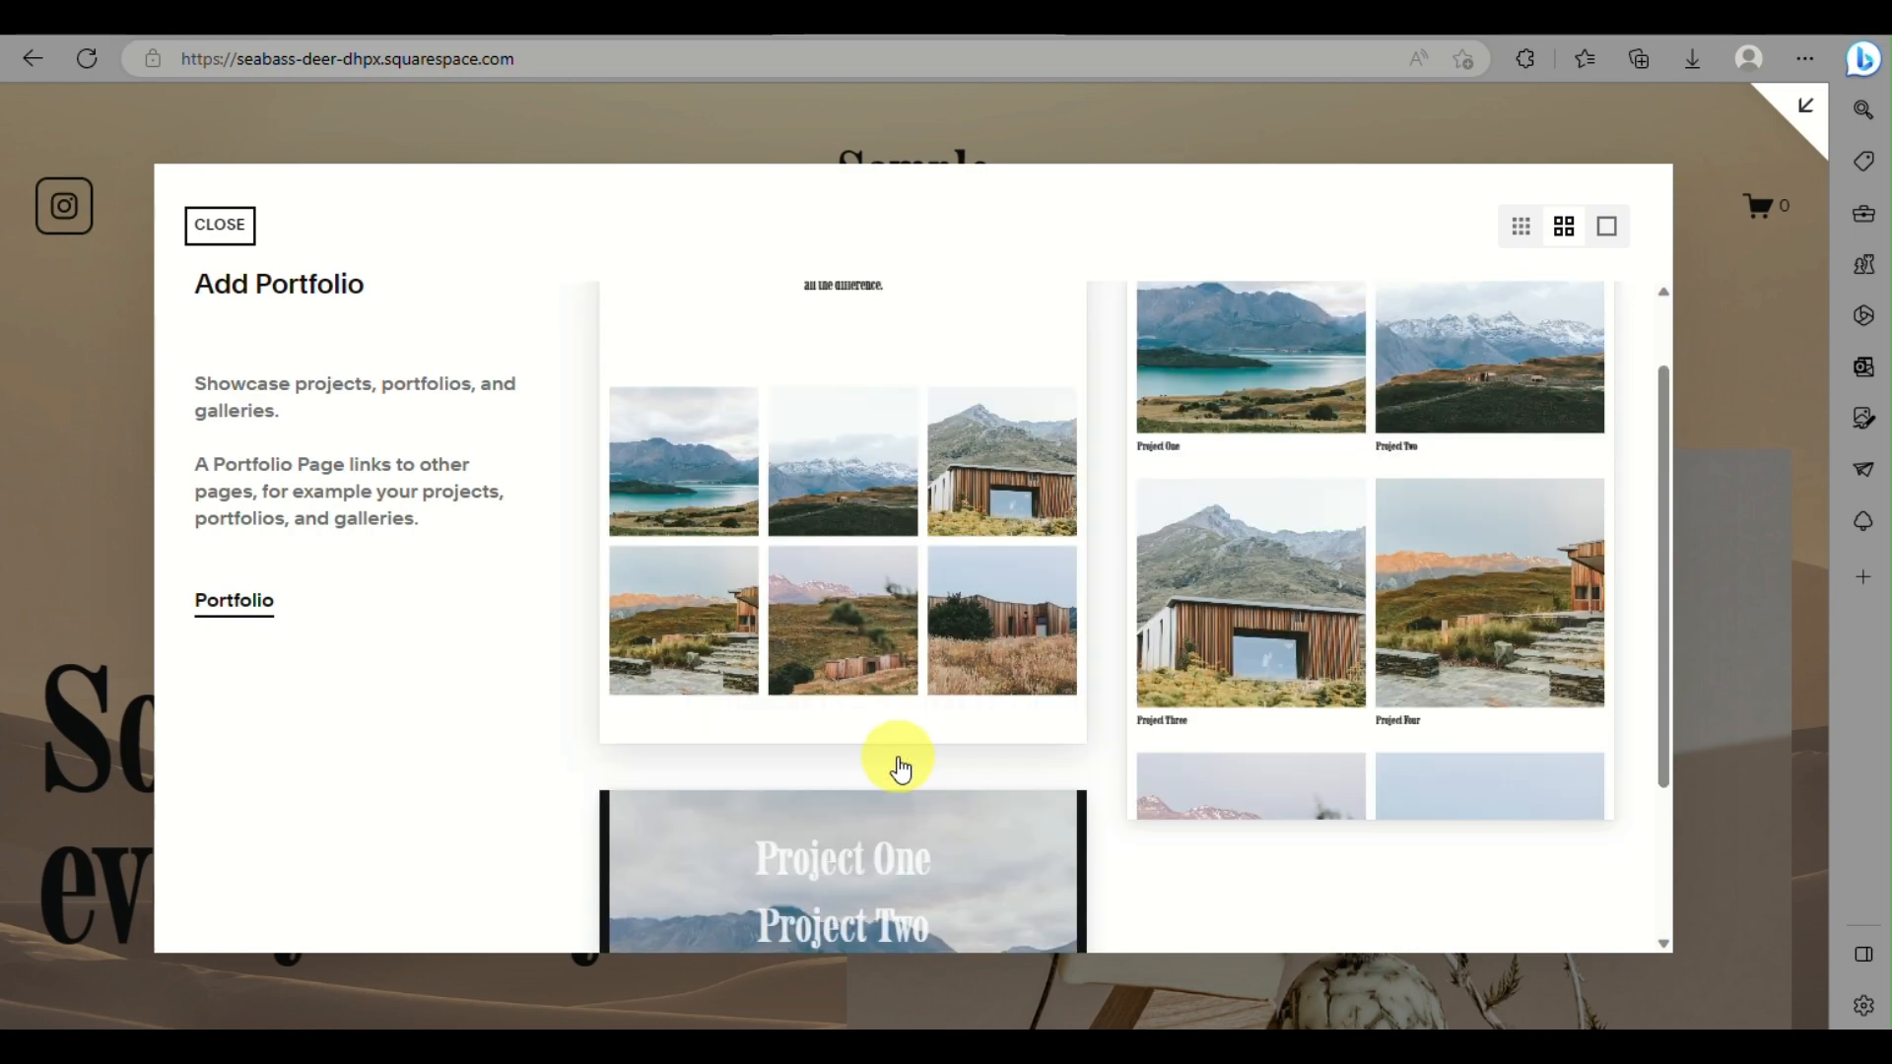
pyautogui.scroll(3)
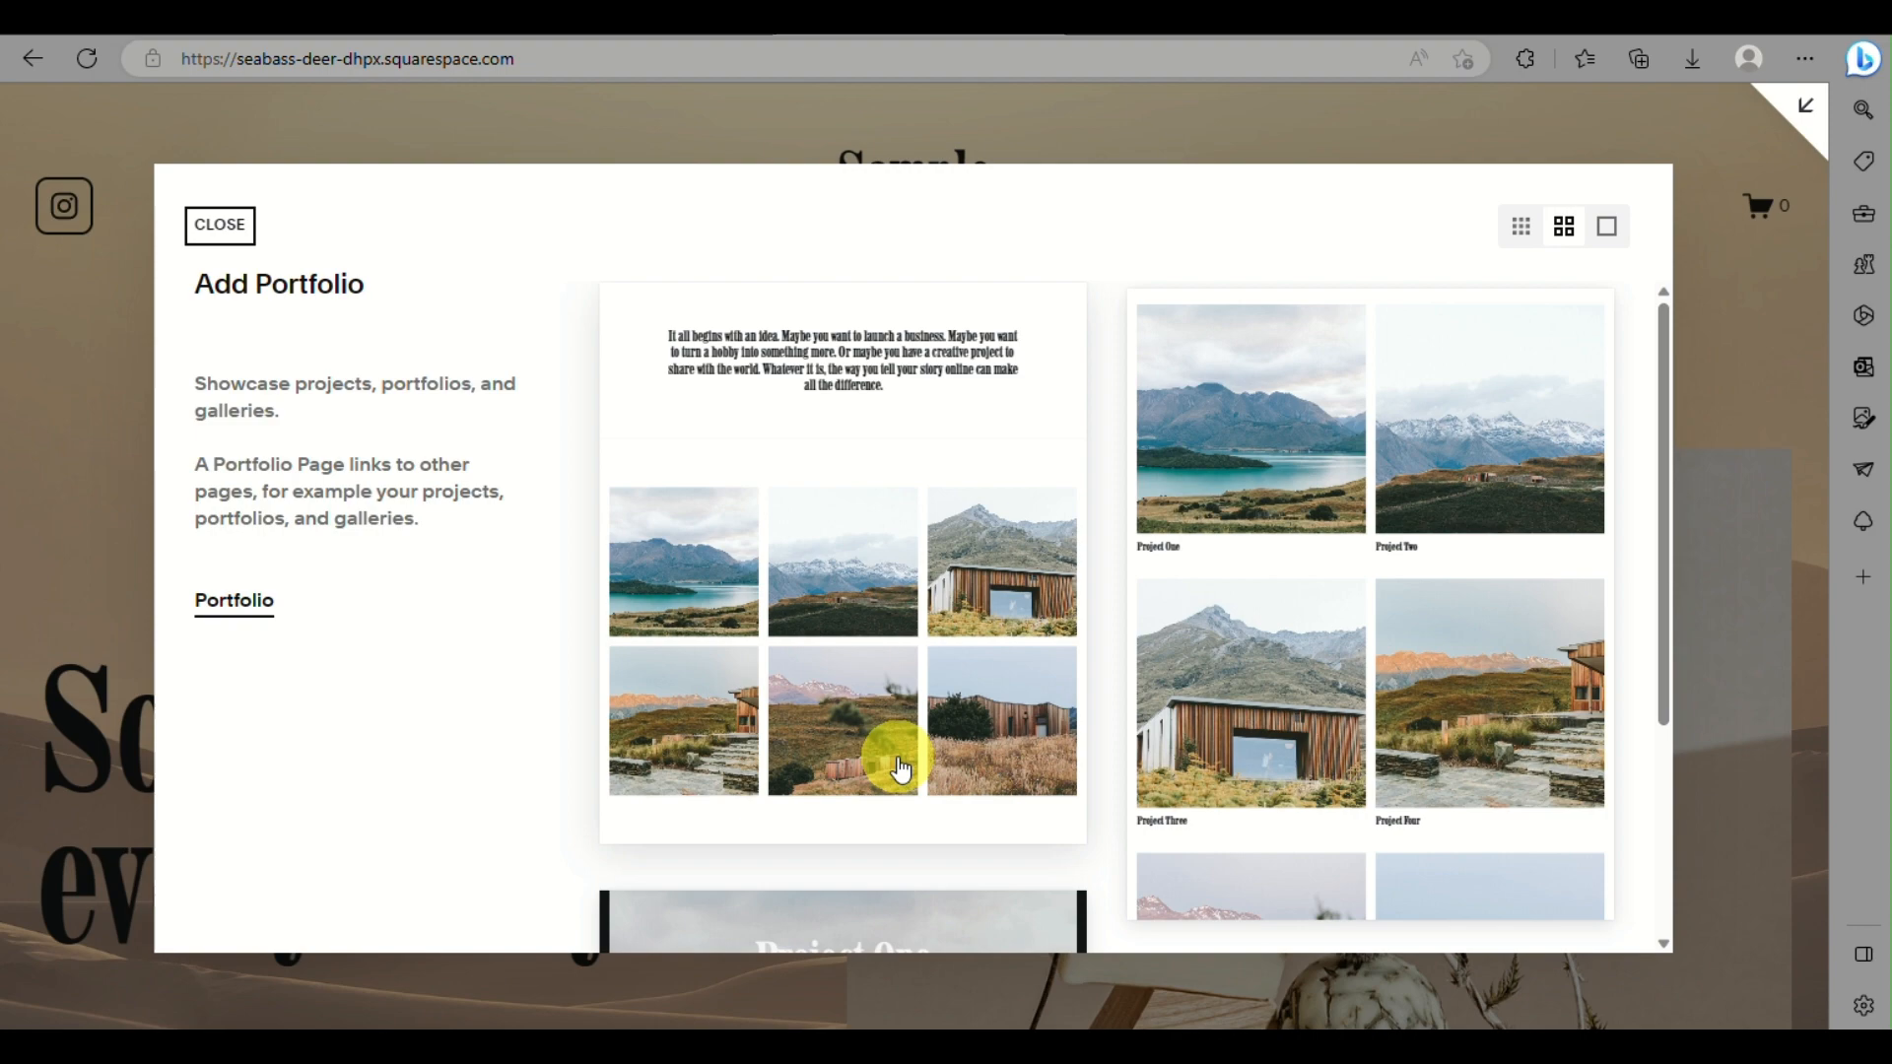
pyautogui.click(219, 225)
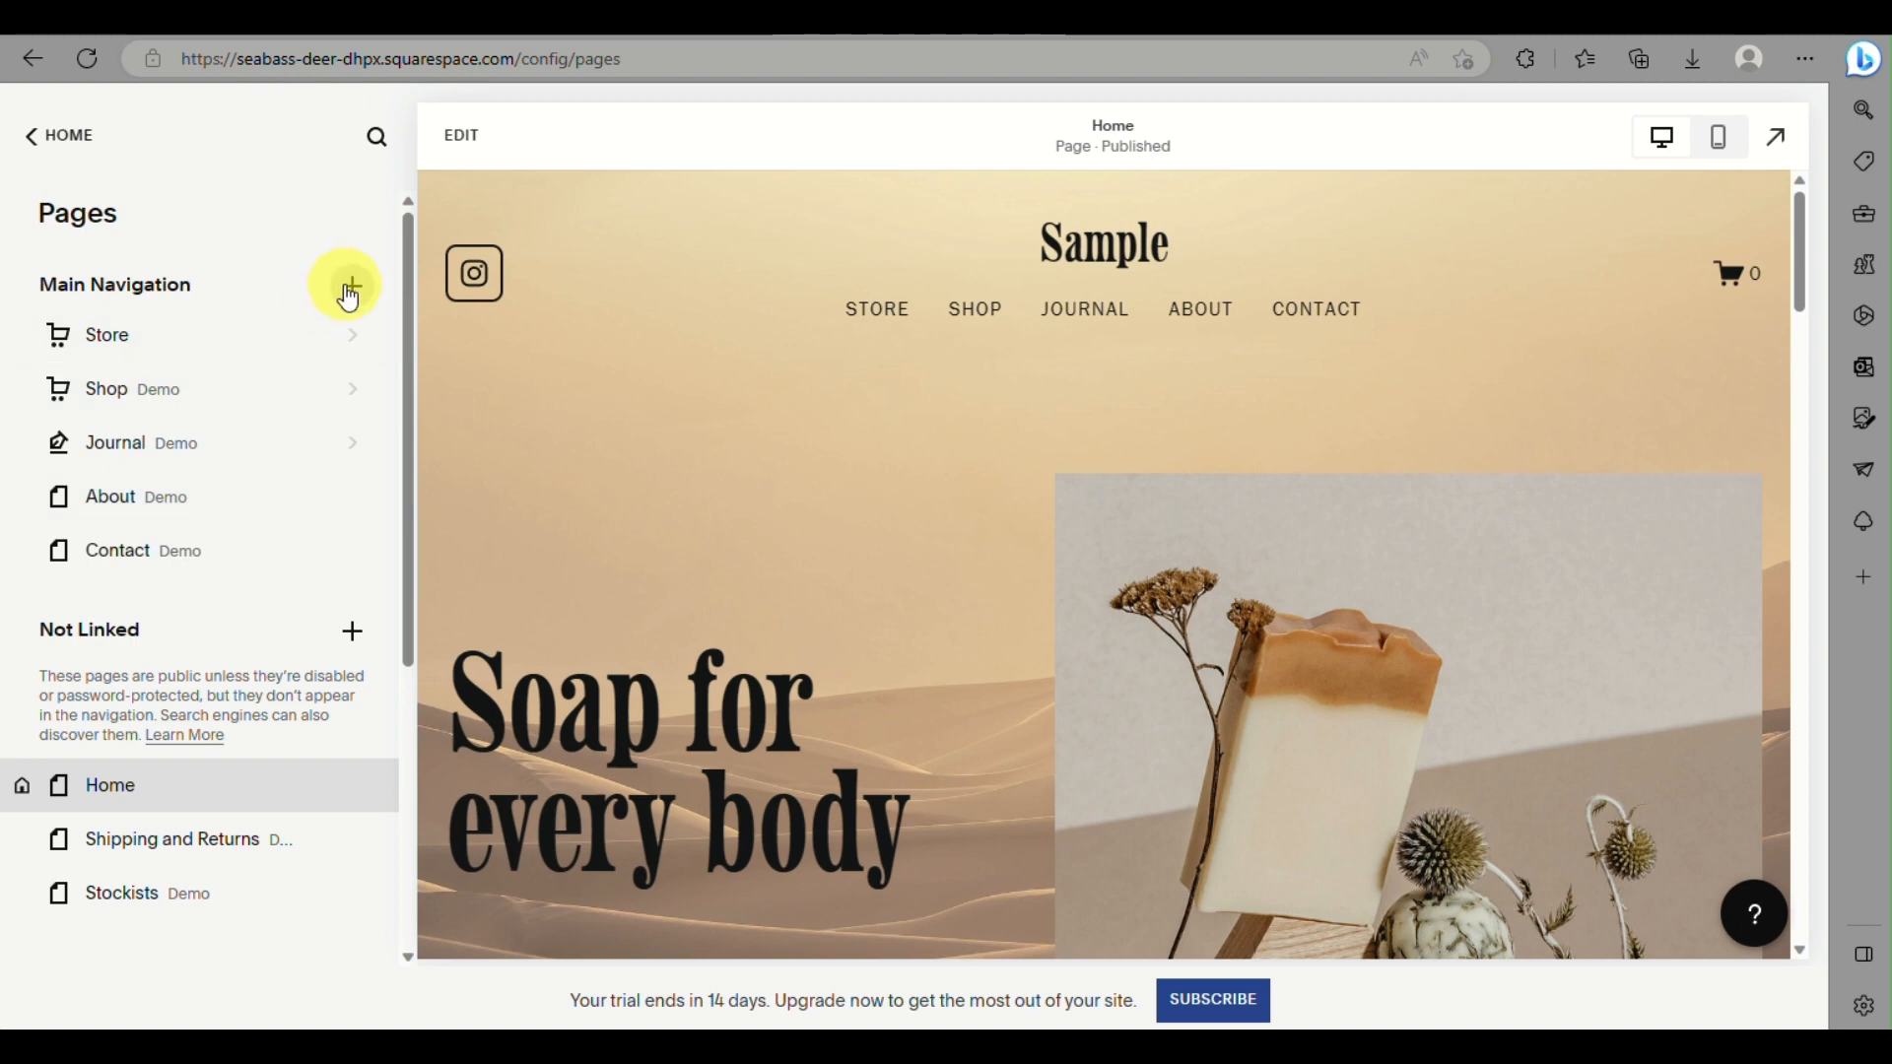
# Step: Browse the add-page options through to the Appointments booking layouts, then close the chooser
pyautogui.click(351, 286)
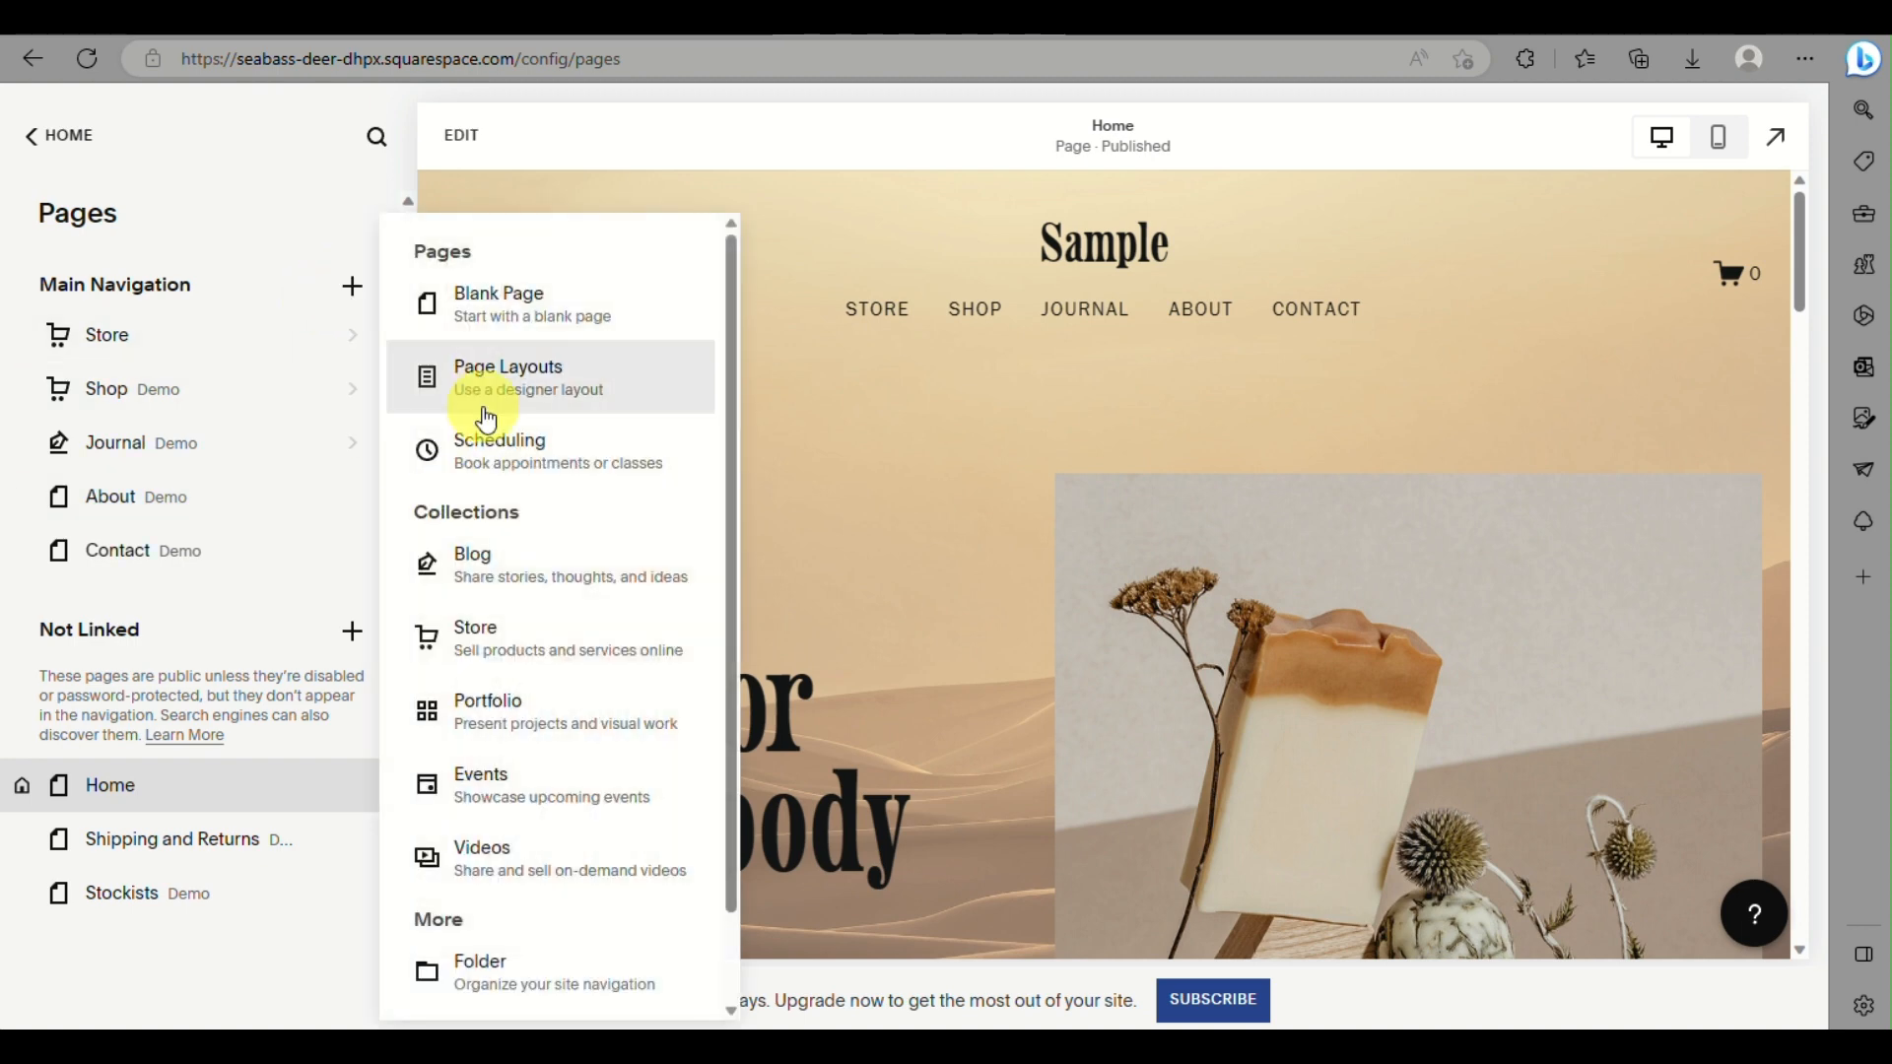
pyautogui.click(506, 375)
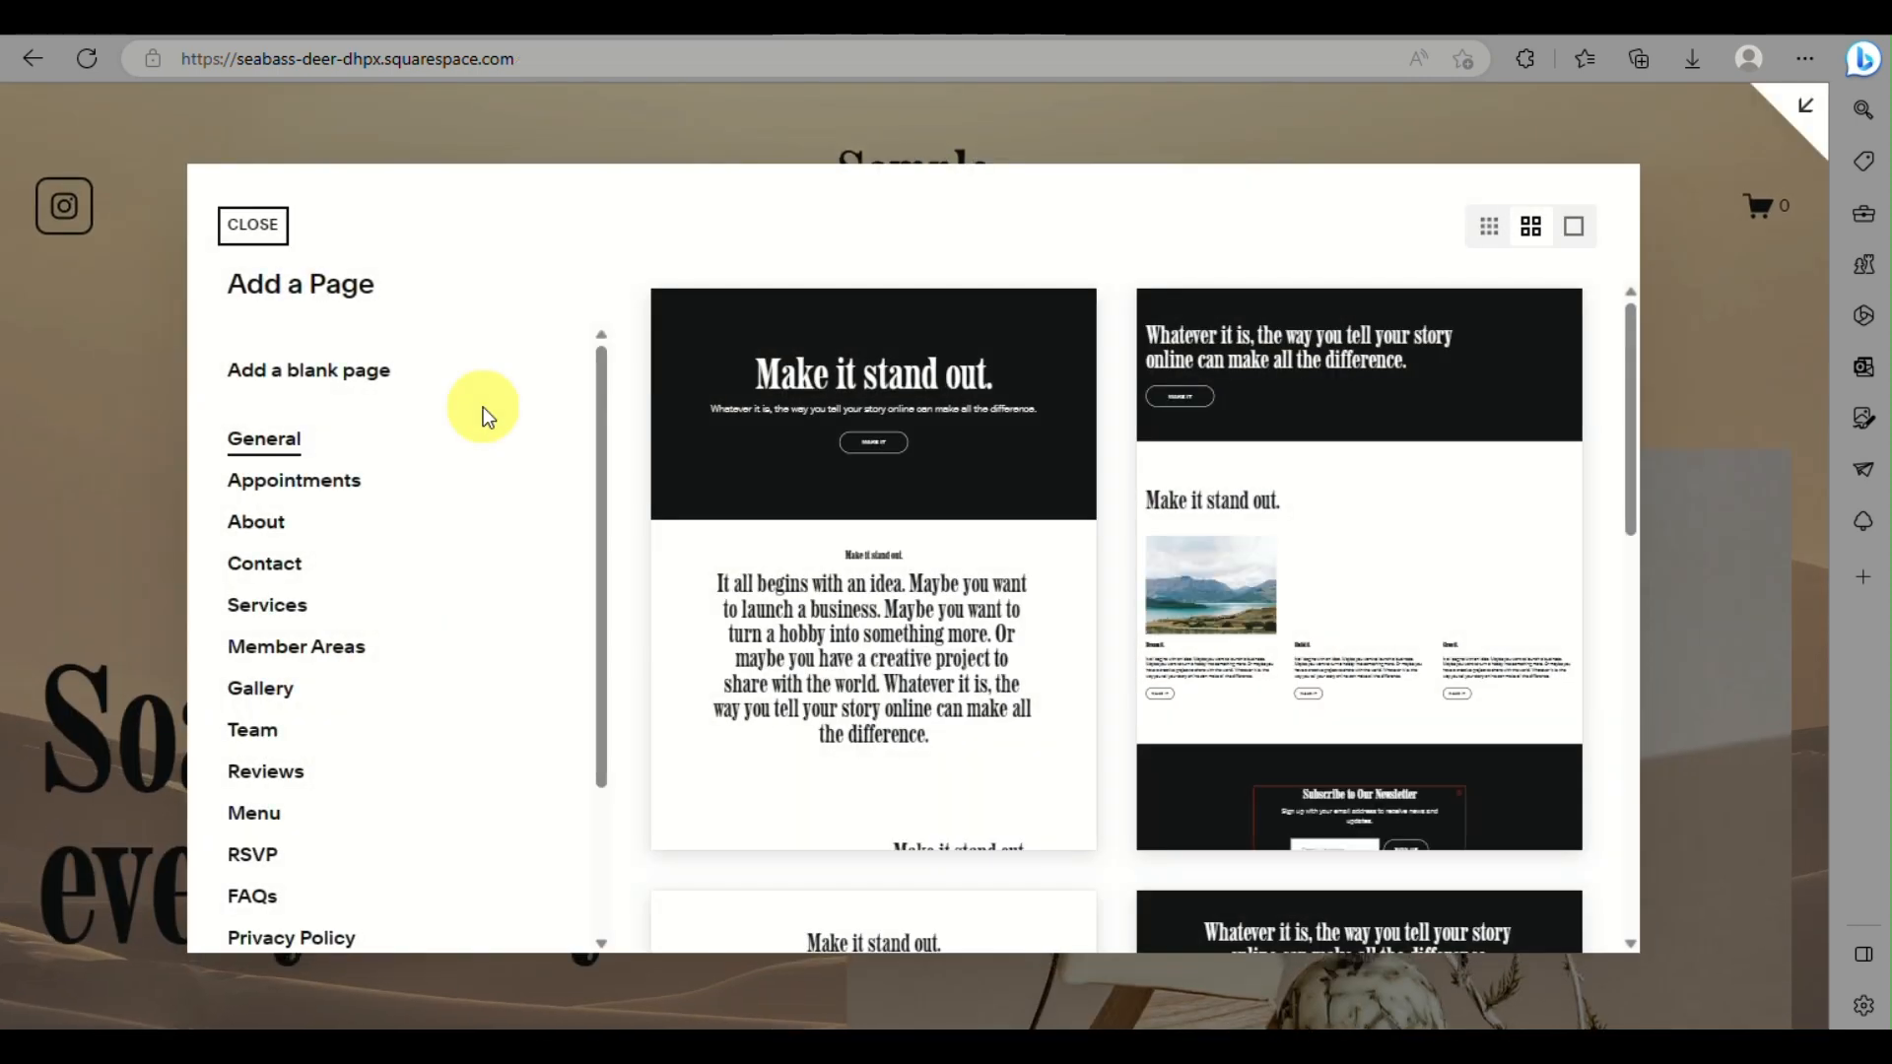
pyautogui.scroll(-3)
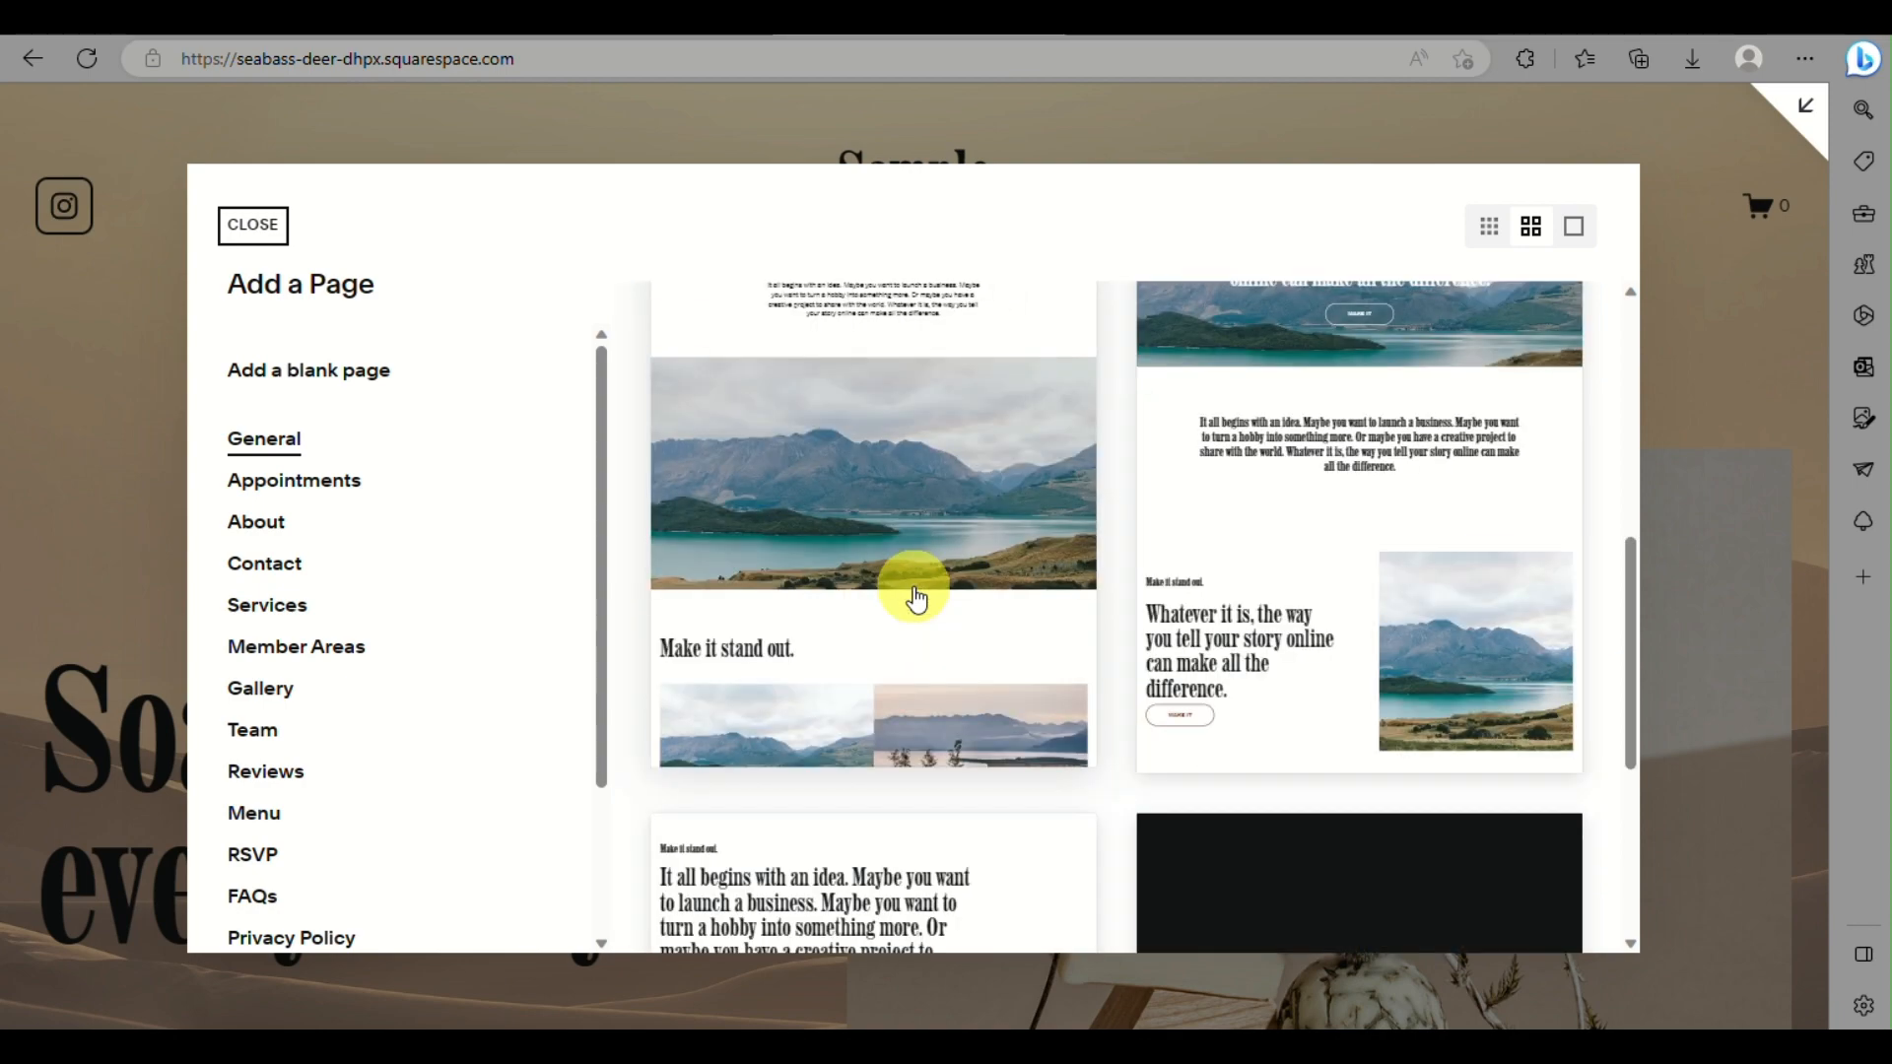
pyautogui.scroll(-3)
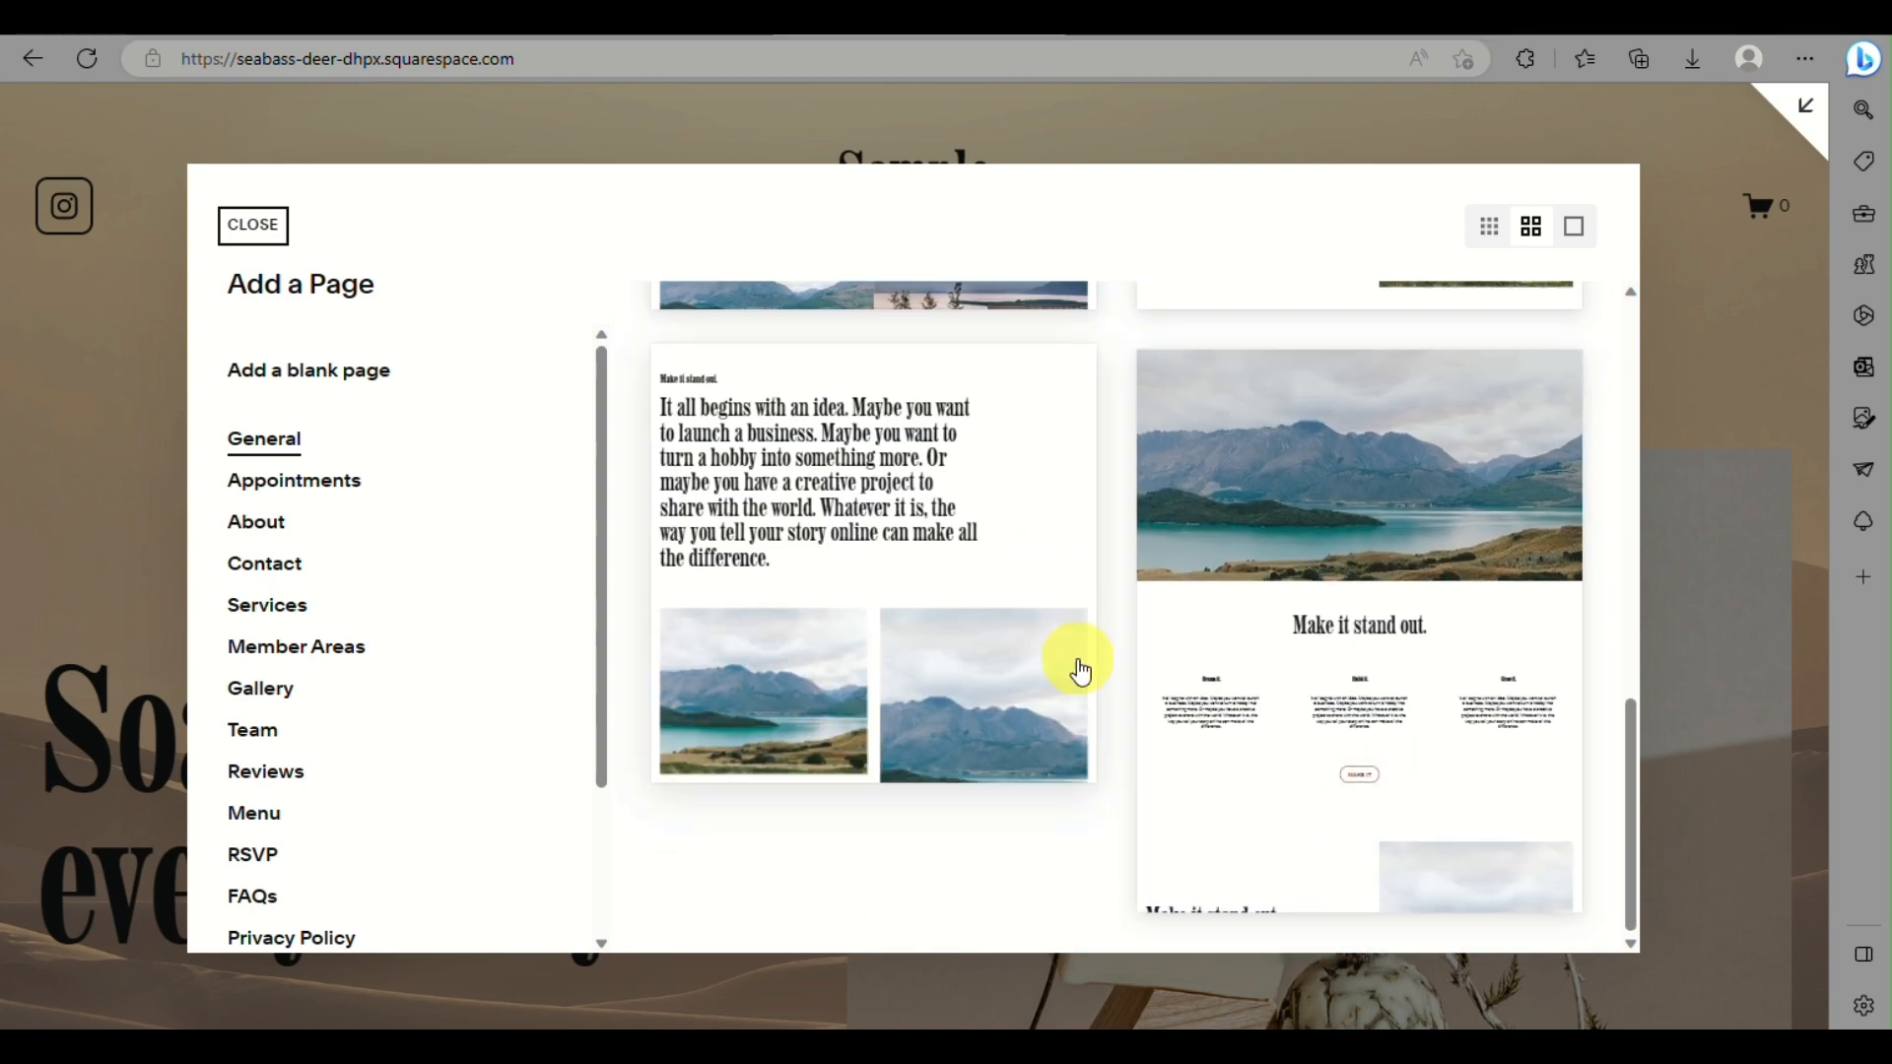
pyautogui.scroll(-3)
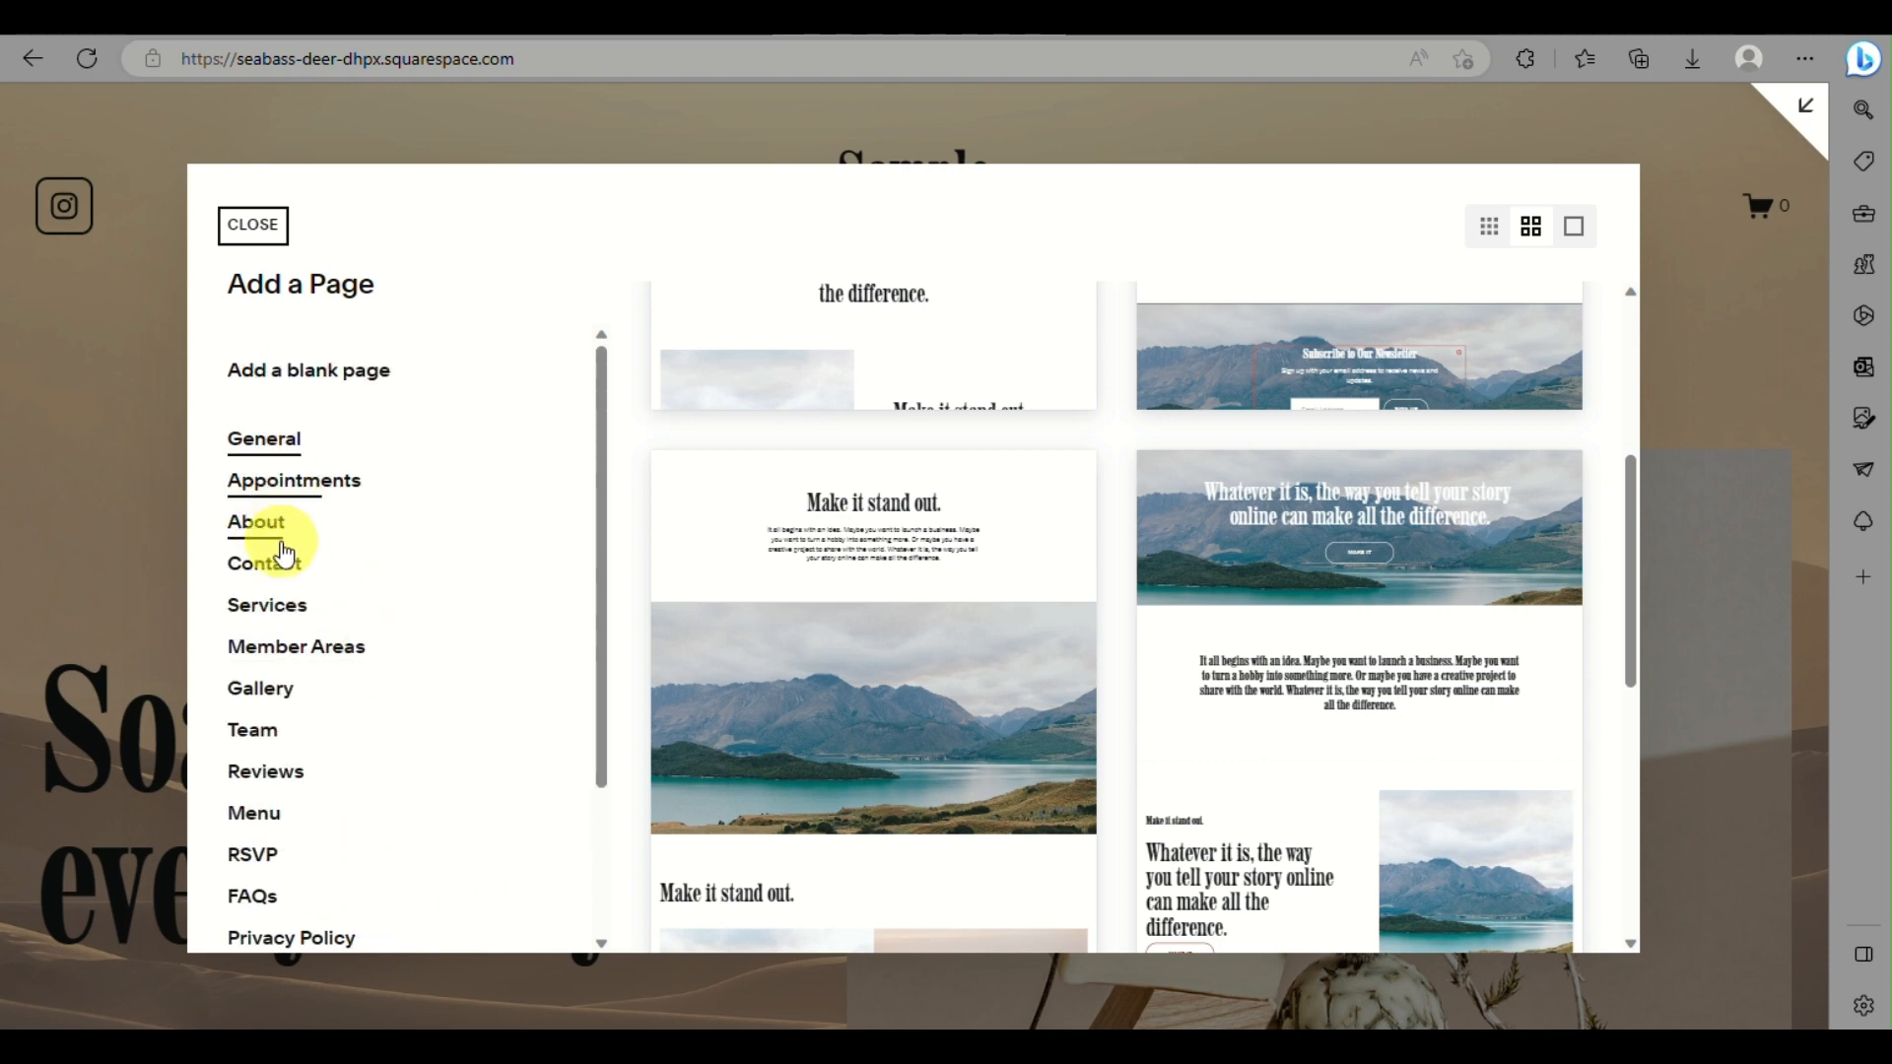
pyautogui.moveTo(337, 479)
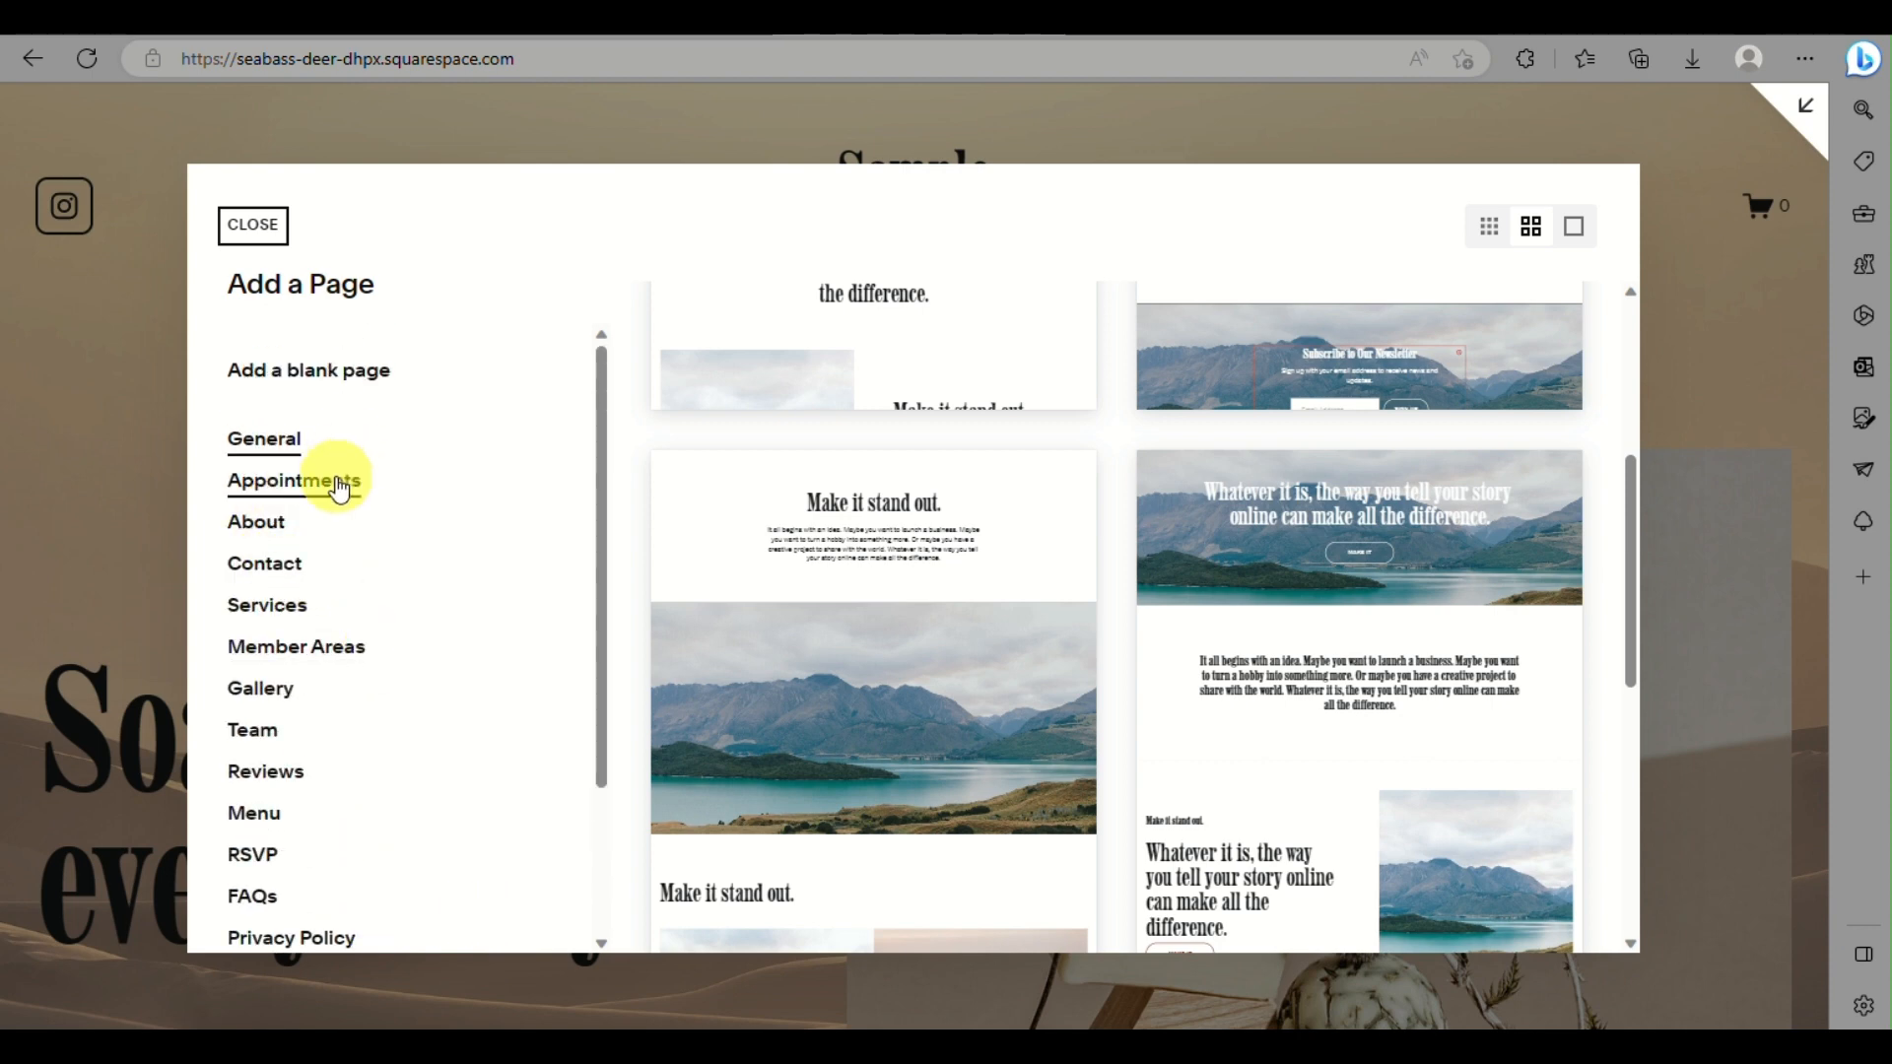
pyautogui.click(294, 479)
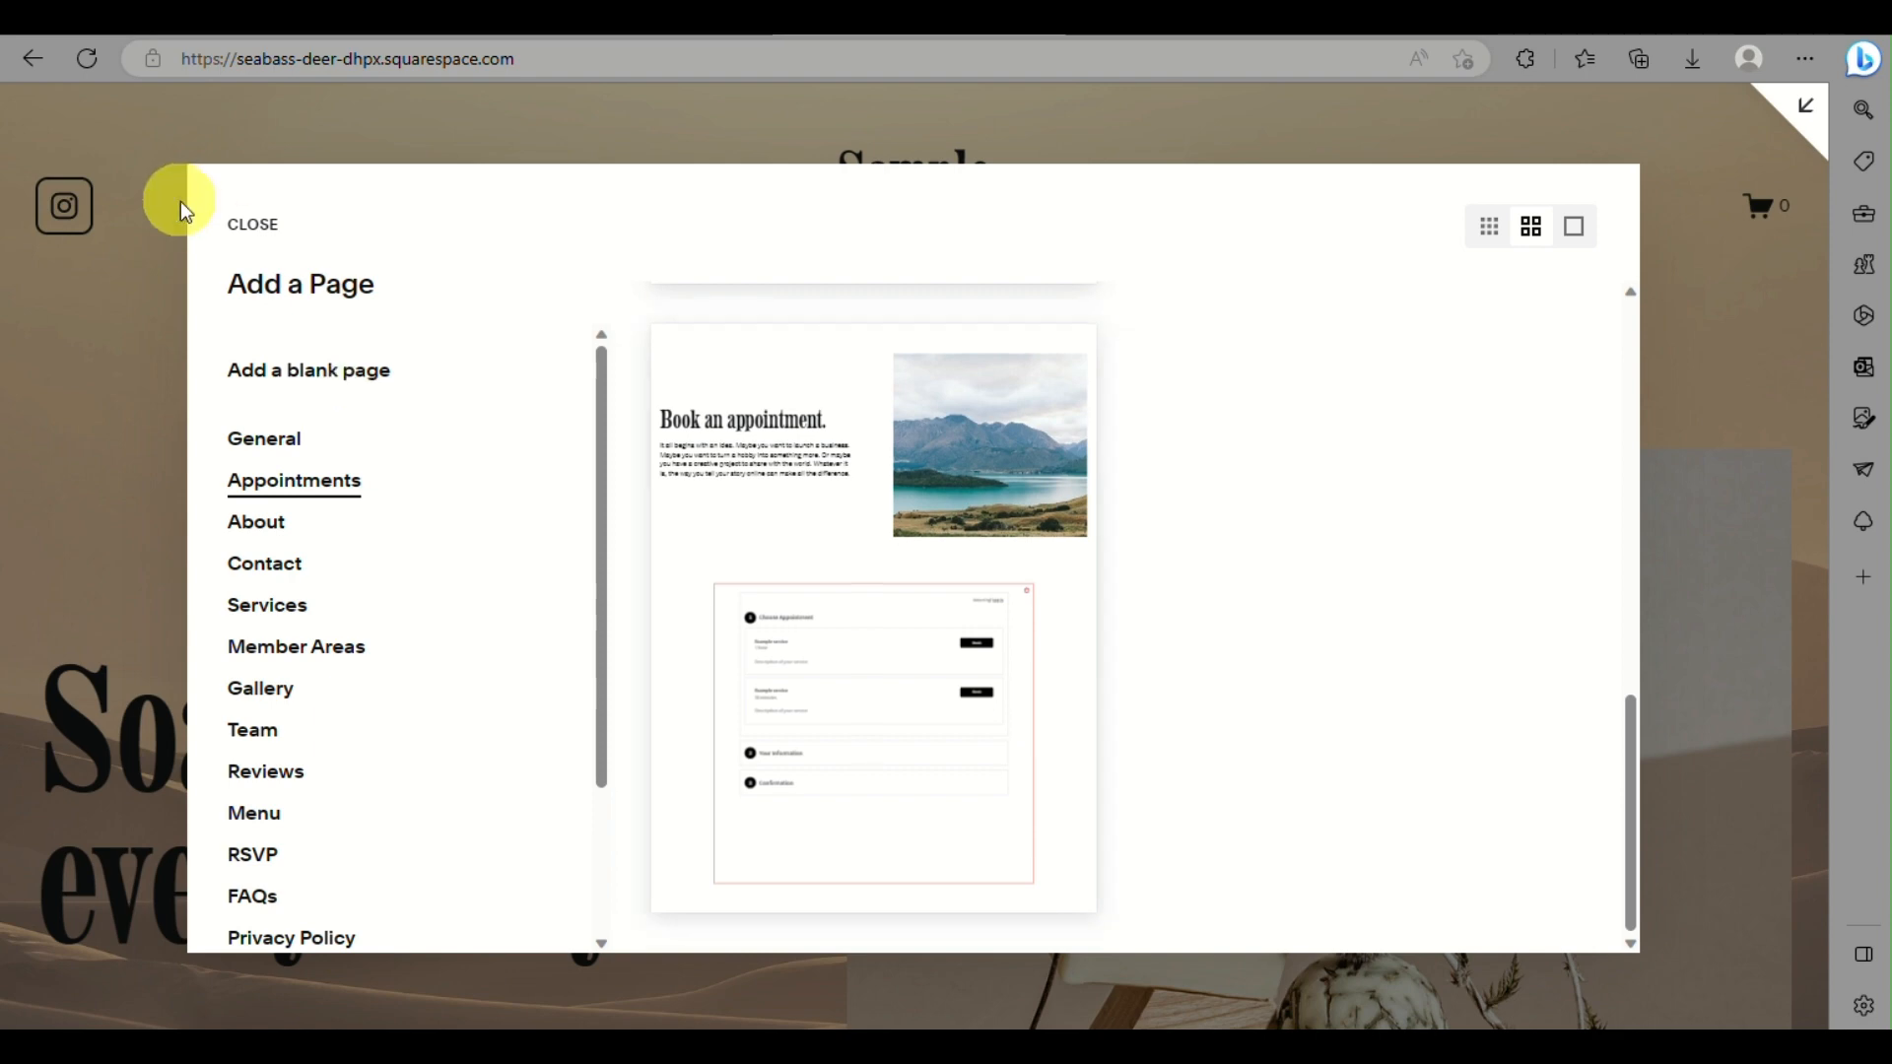
pyautogui.click(252, 225)
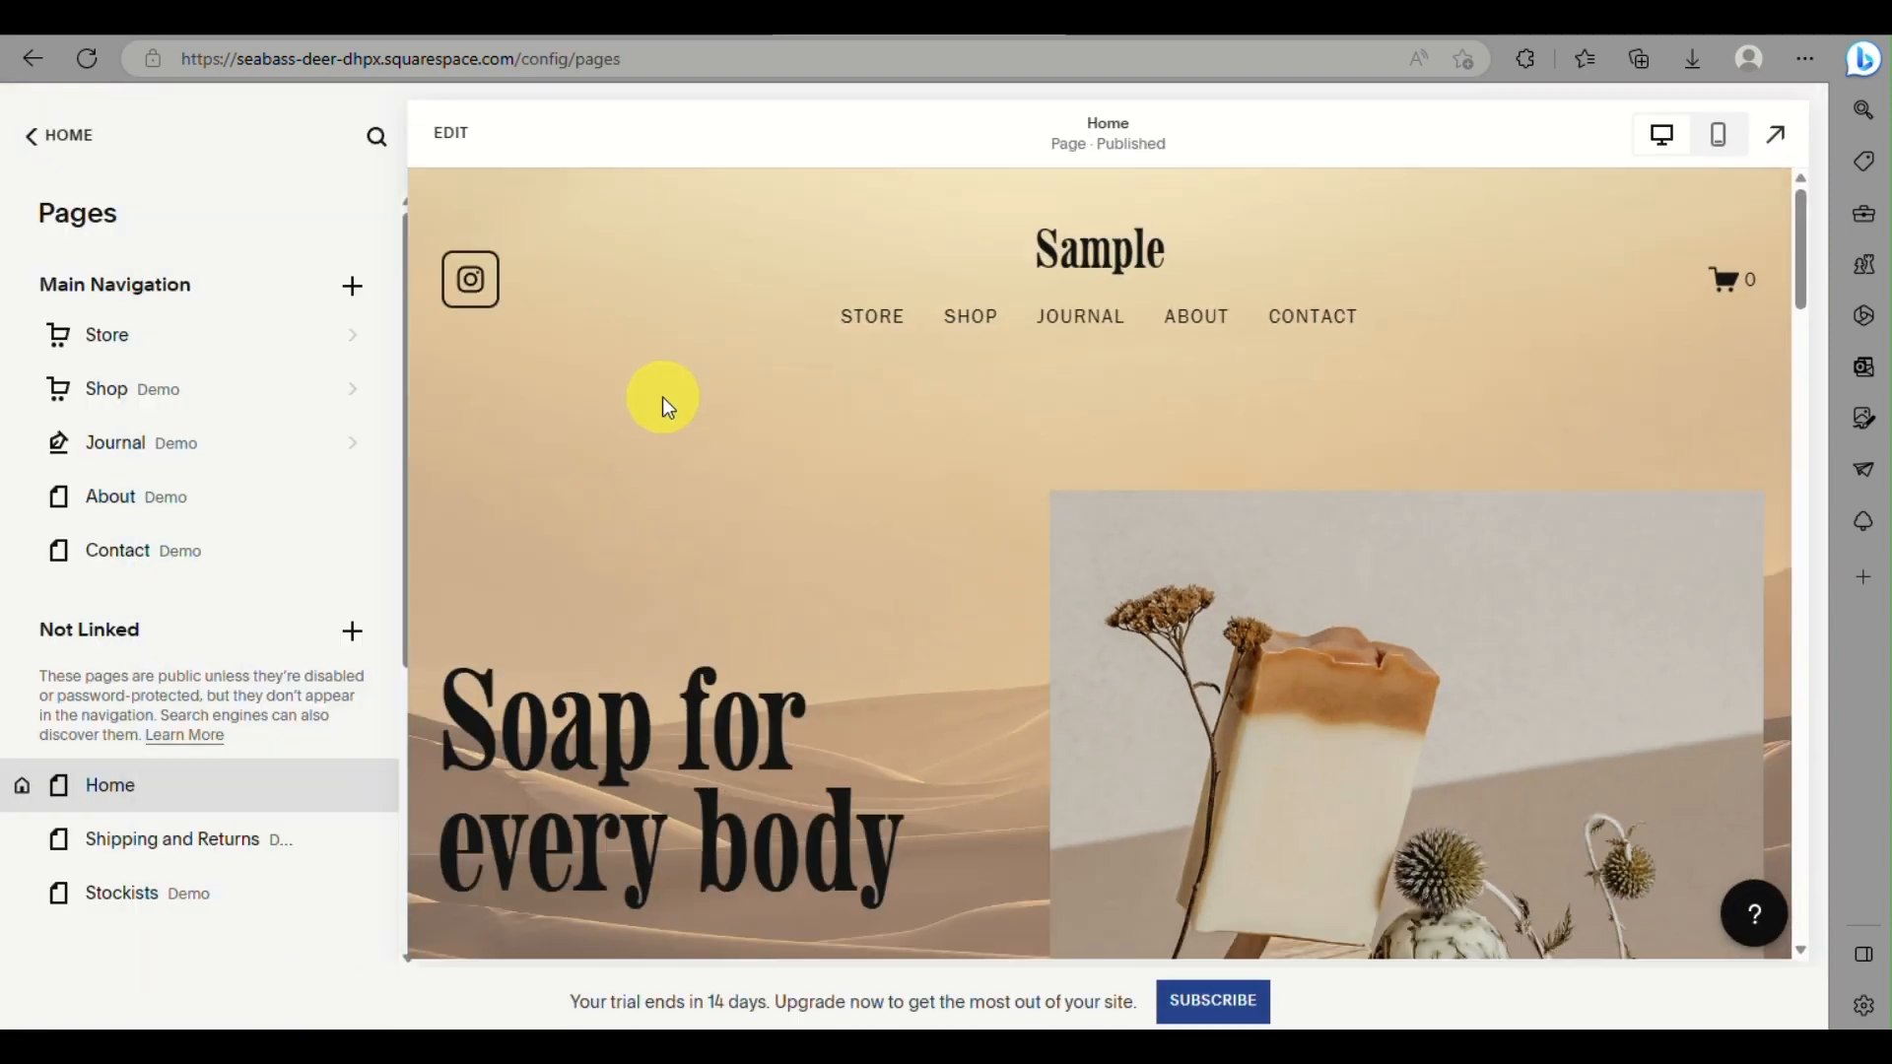
# Step: Return to the account dashboard and start creating a new website via Create Website
pyautogui.scroll(-3)
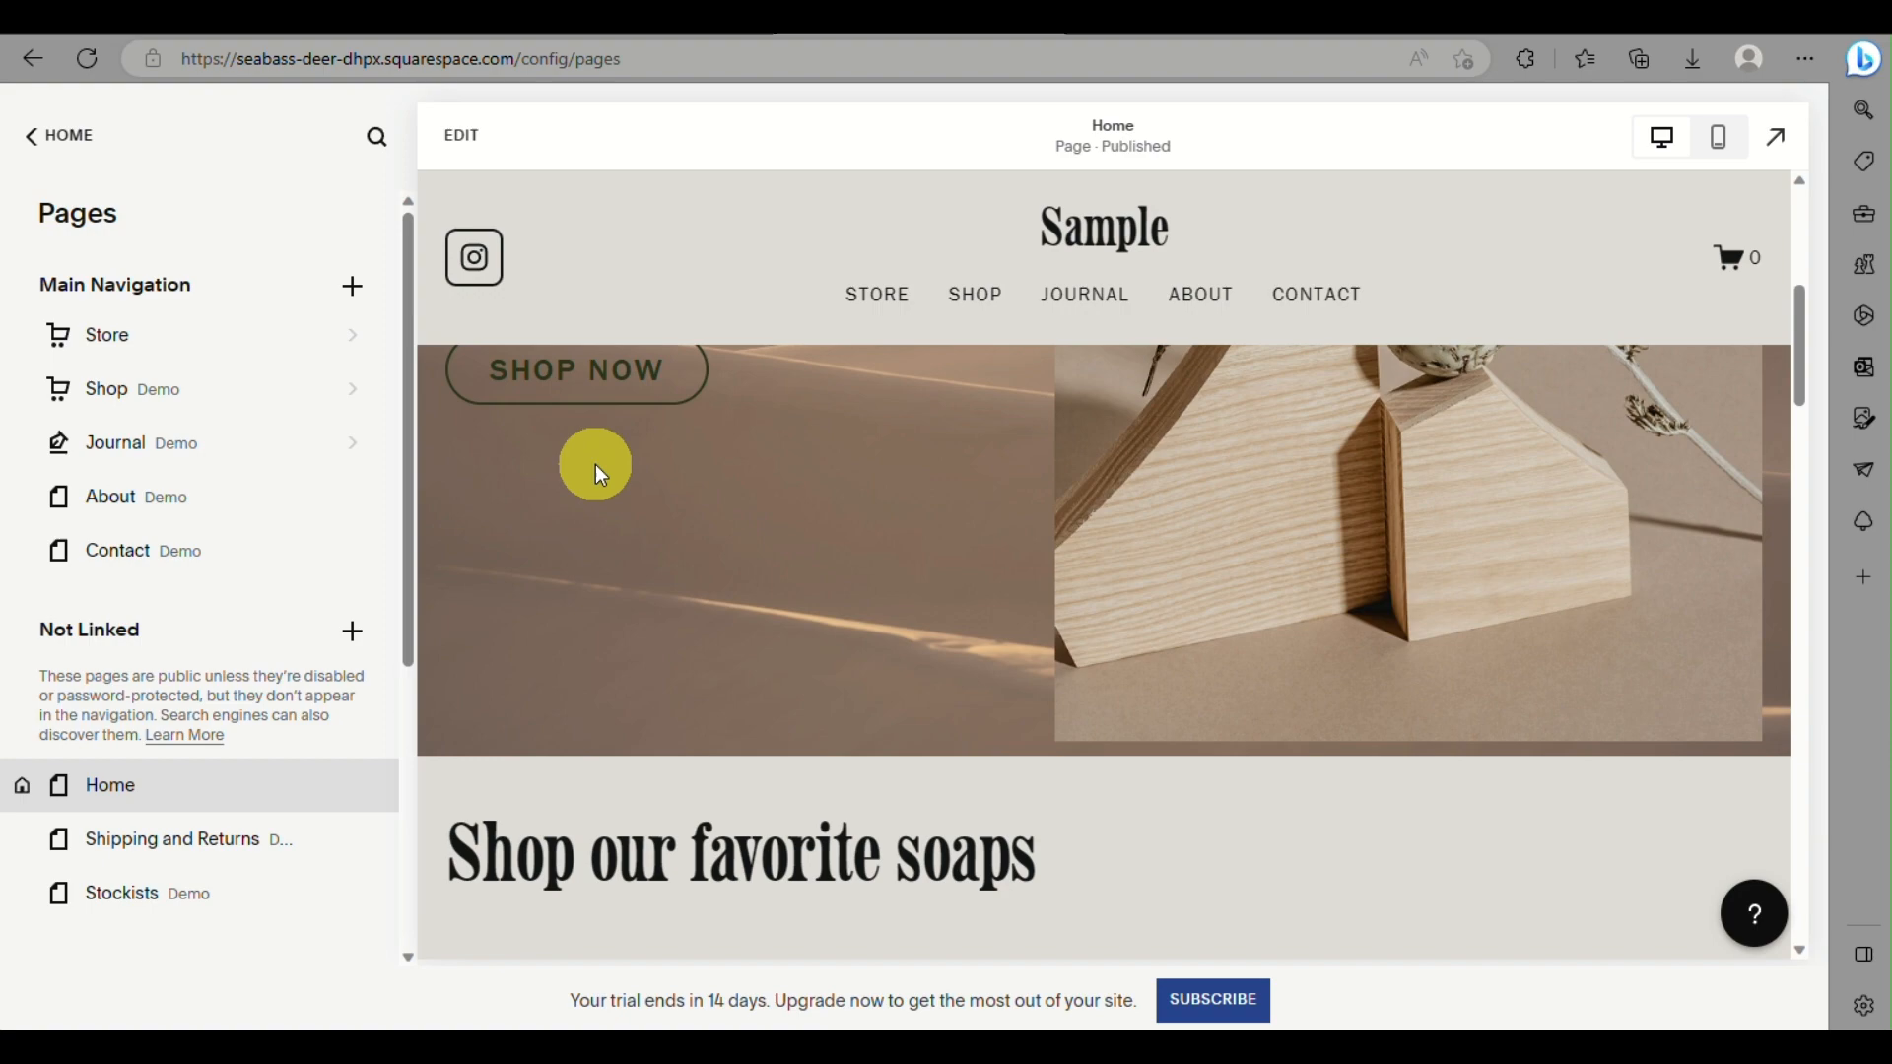
pyautogui.scroll(-3)
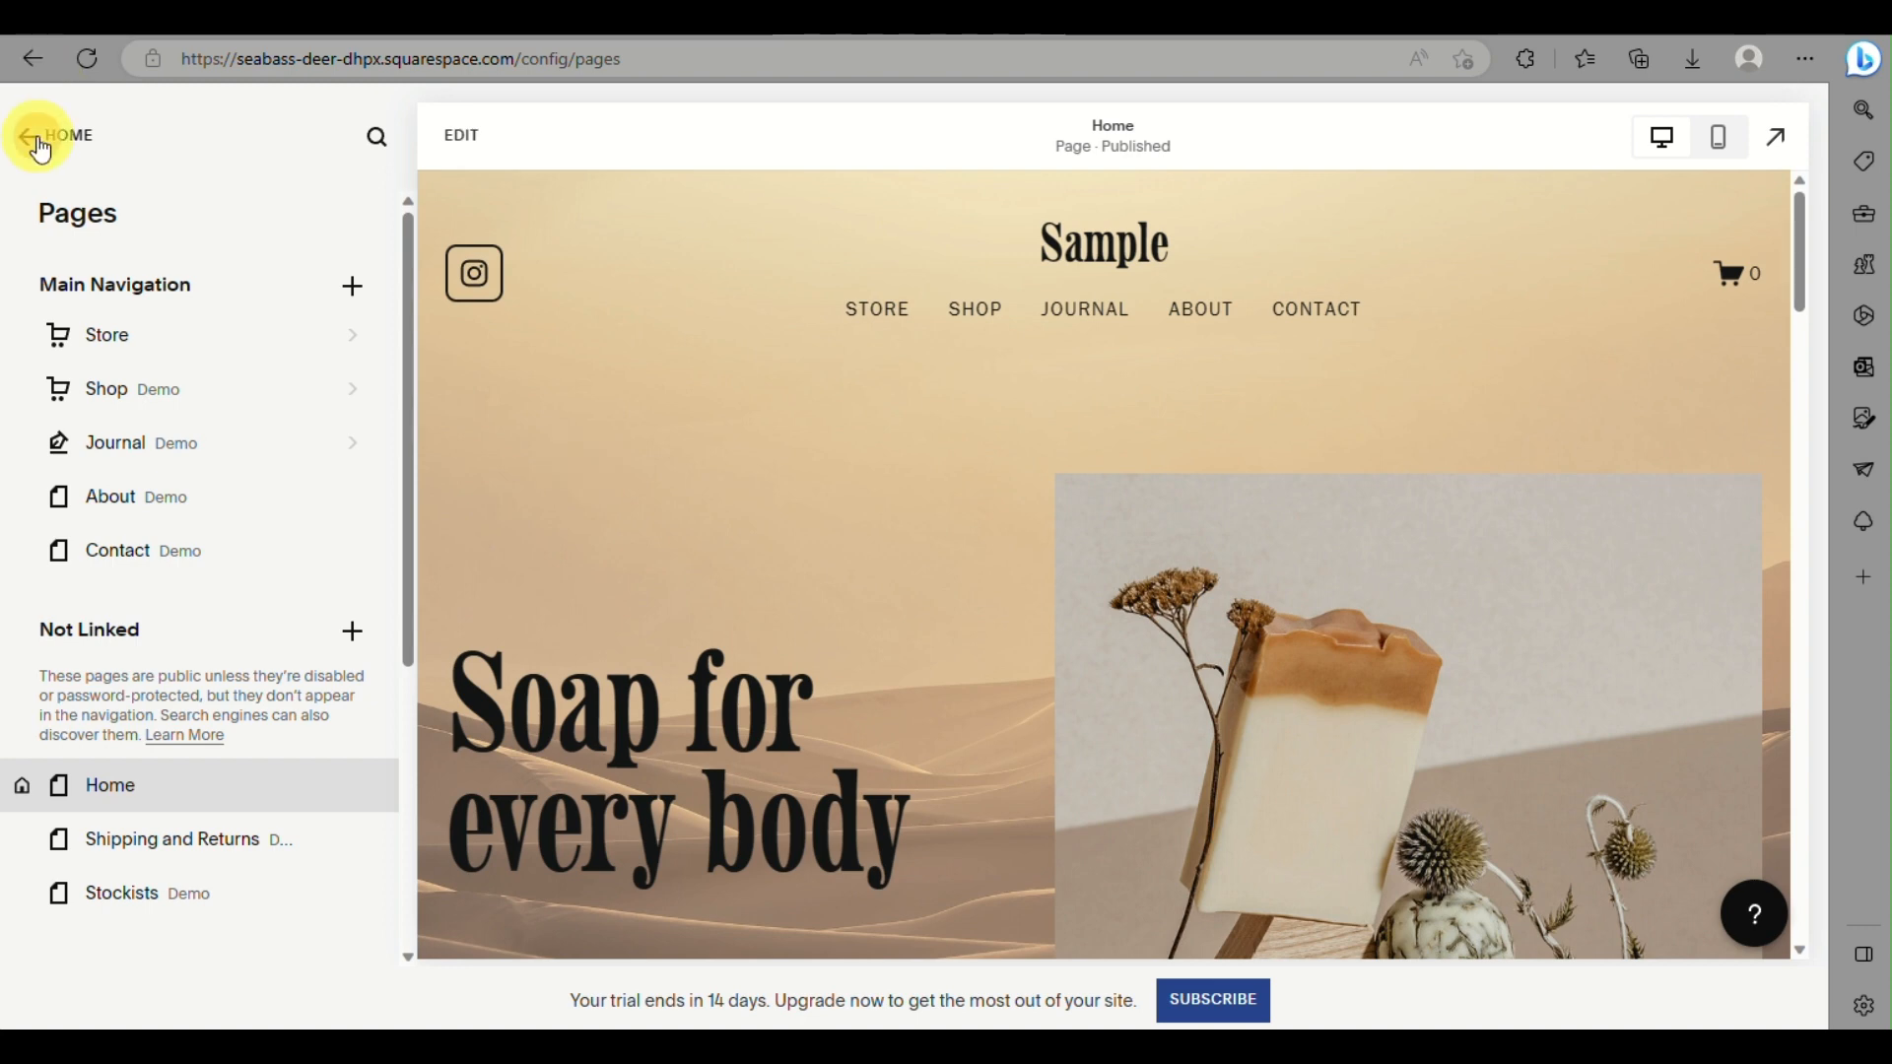
pyautogui.click(33, 134)
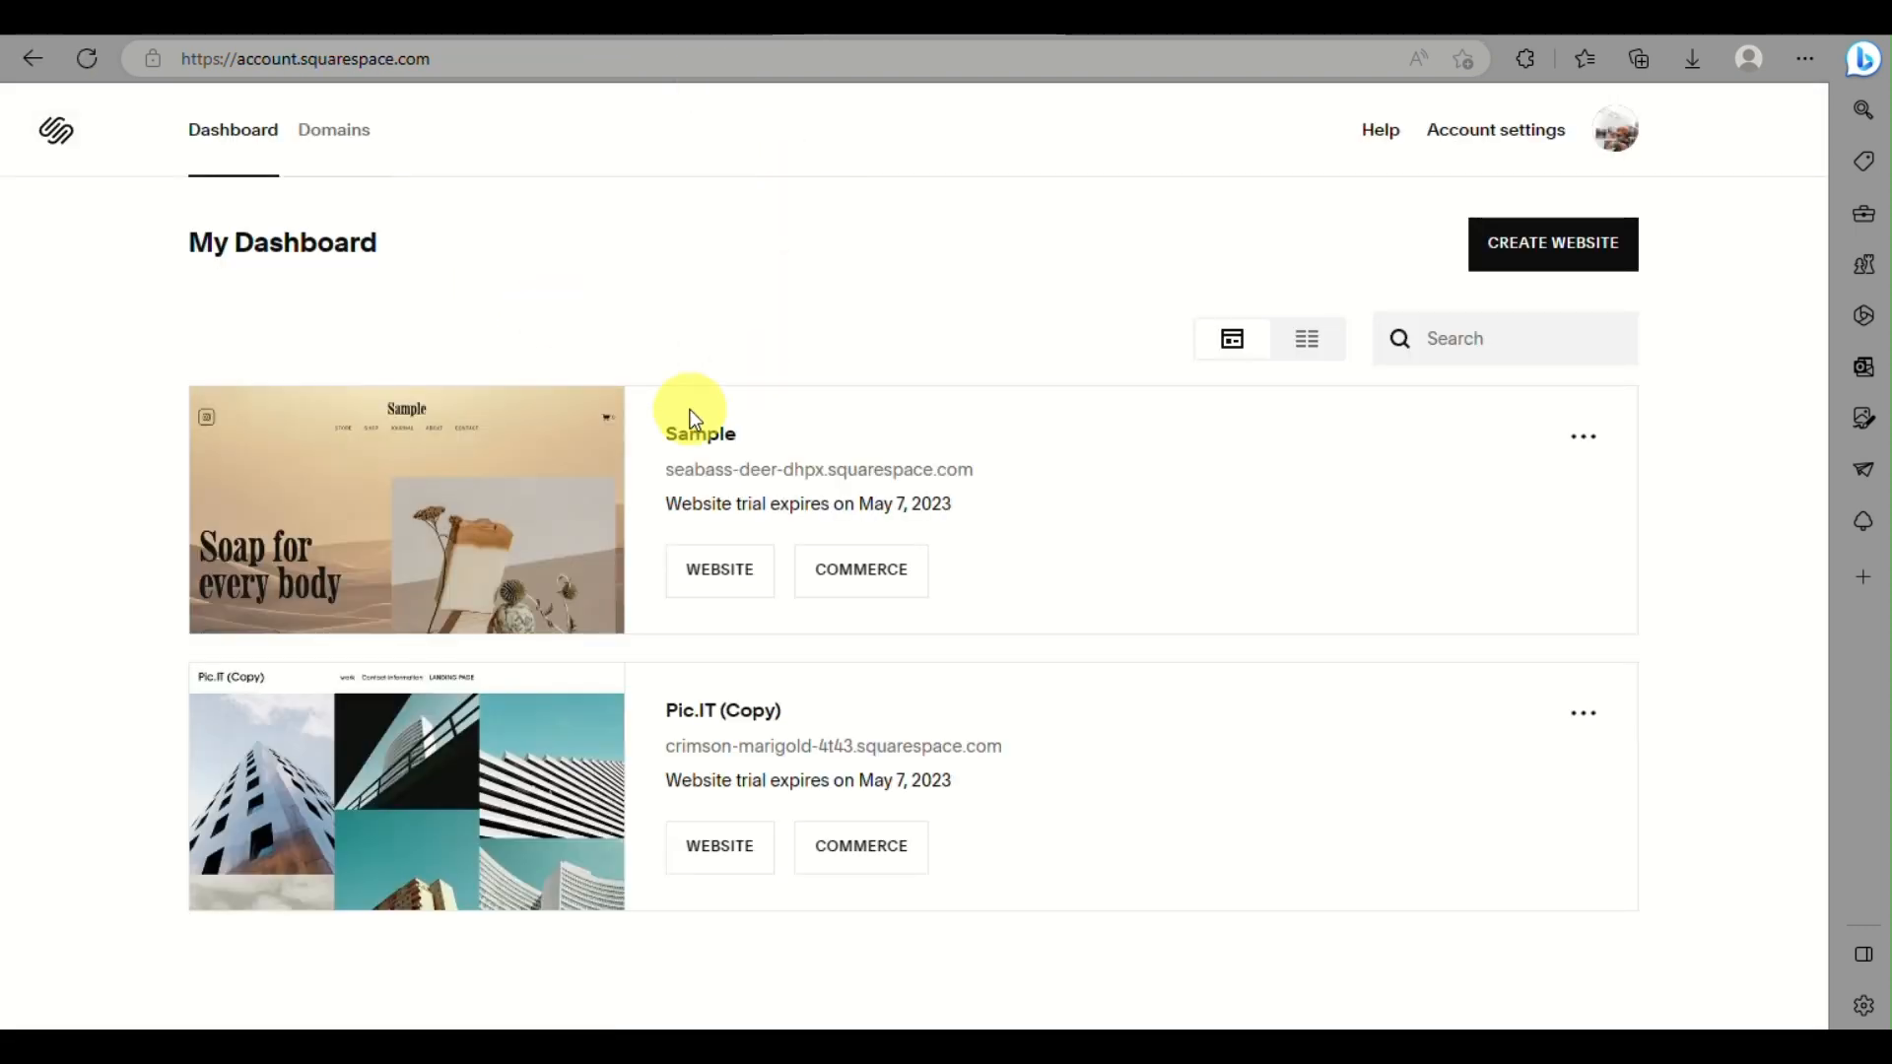
pyautogui.moveTo(1553, 242)
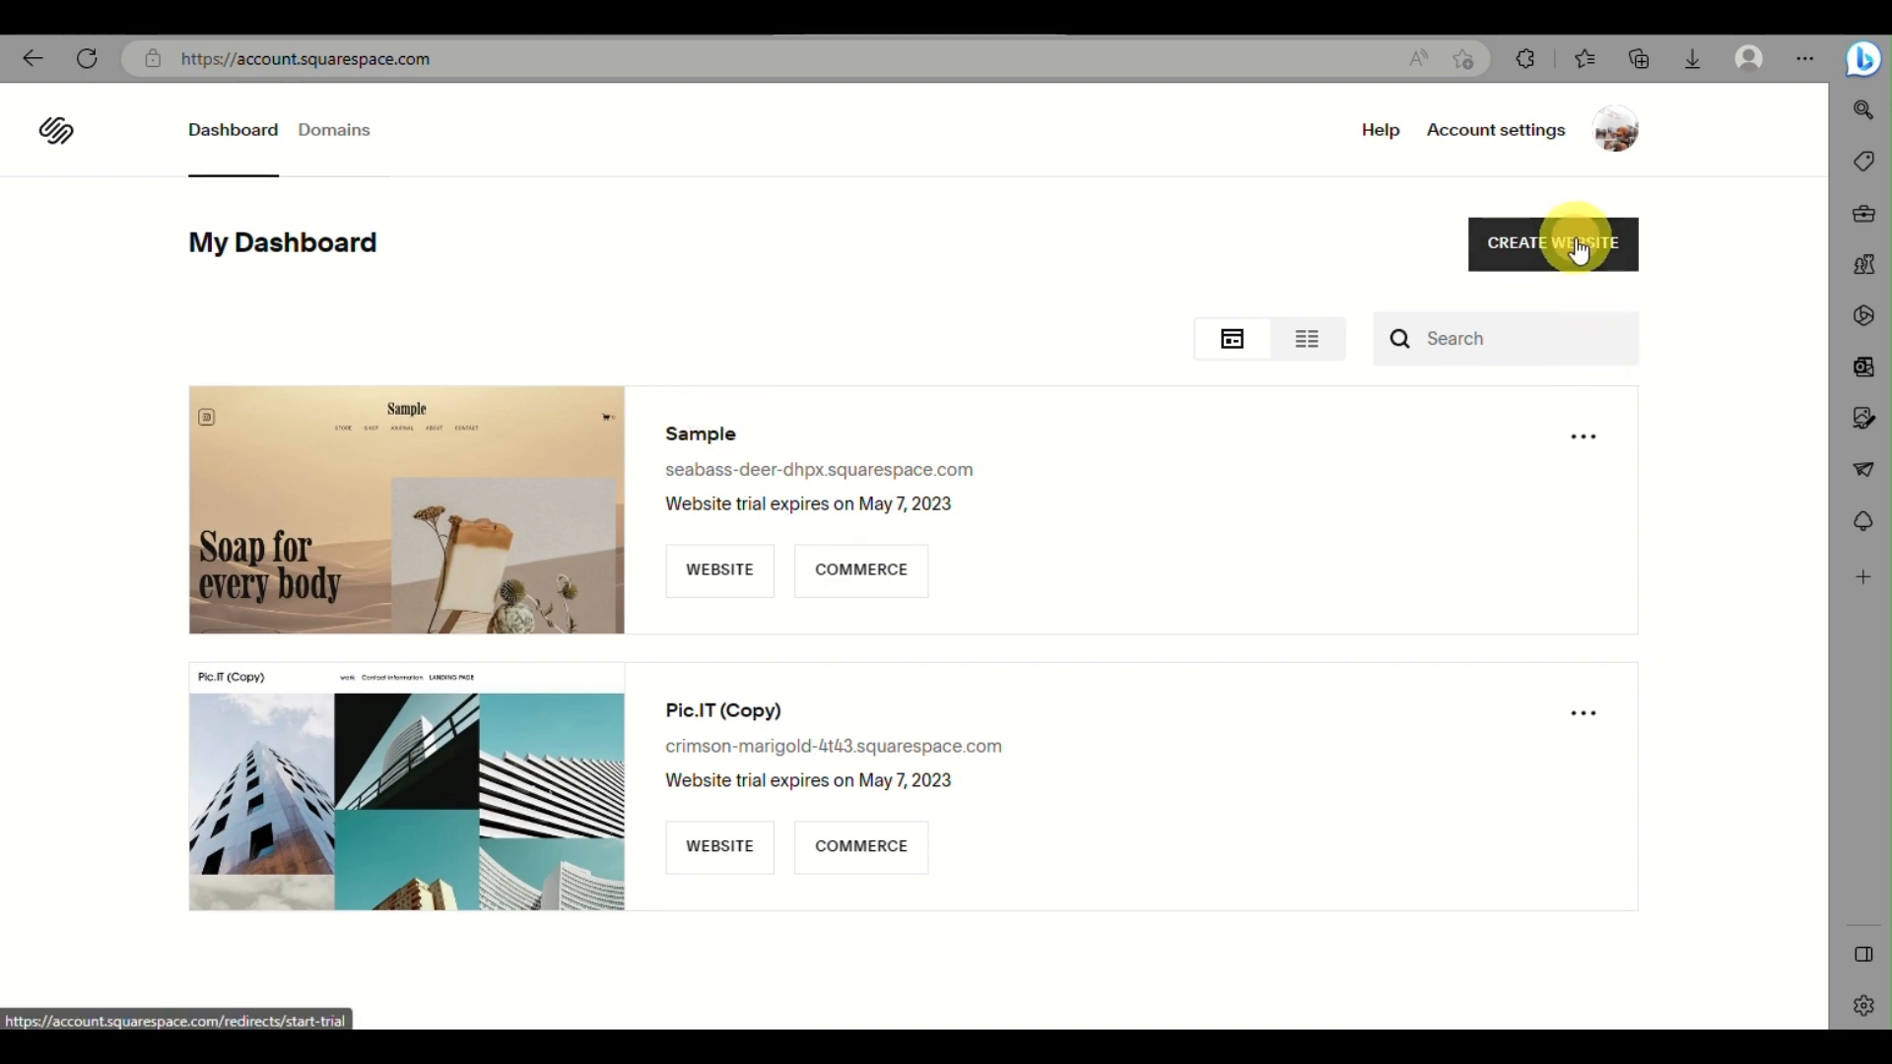
pyautogui.click(1553, 242)
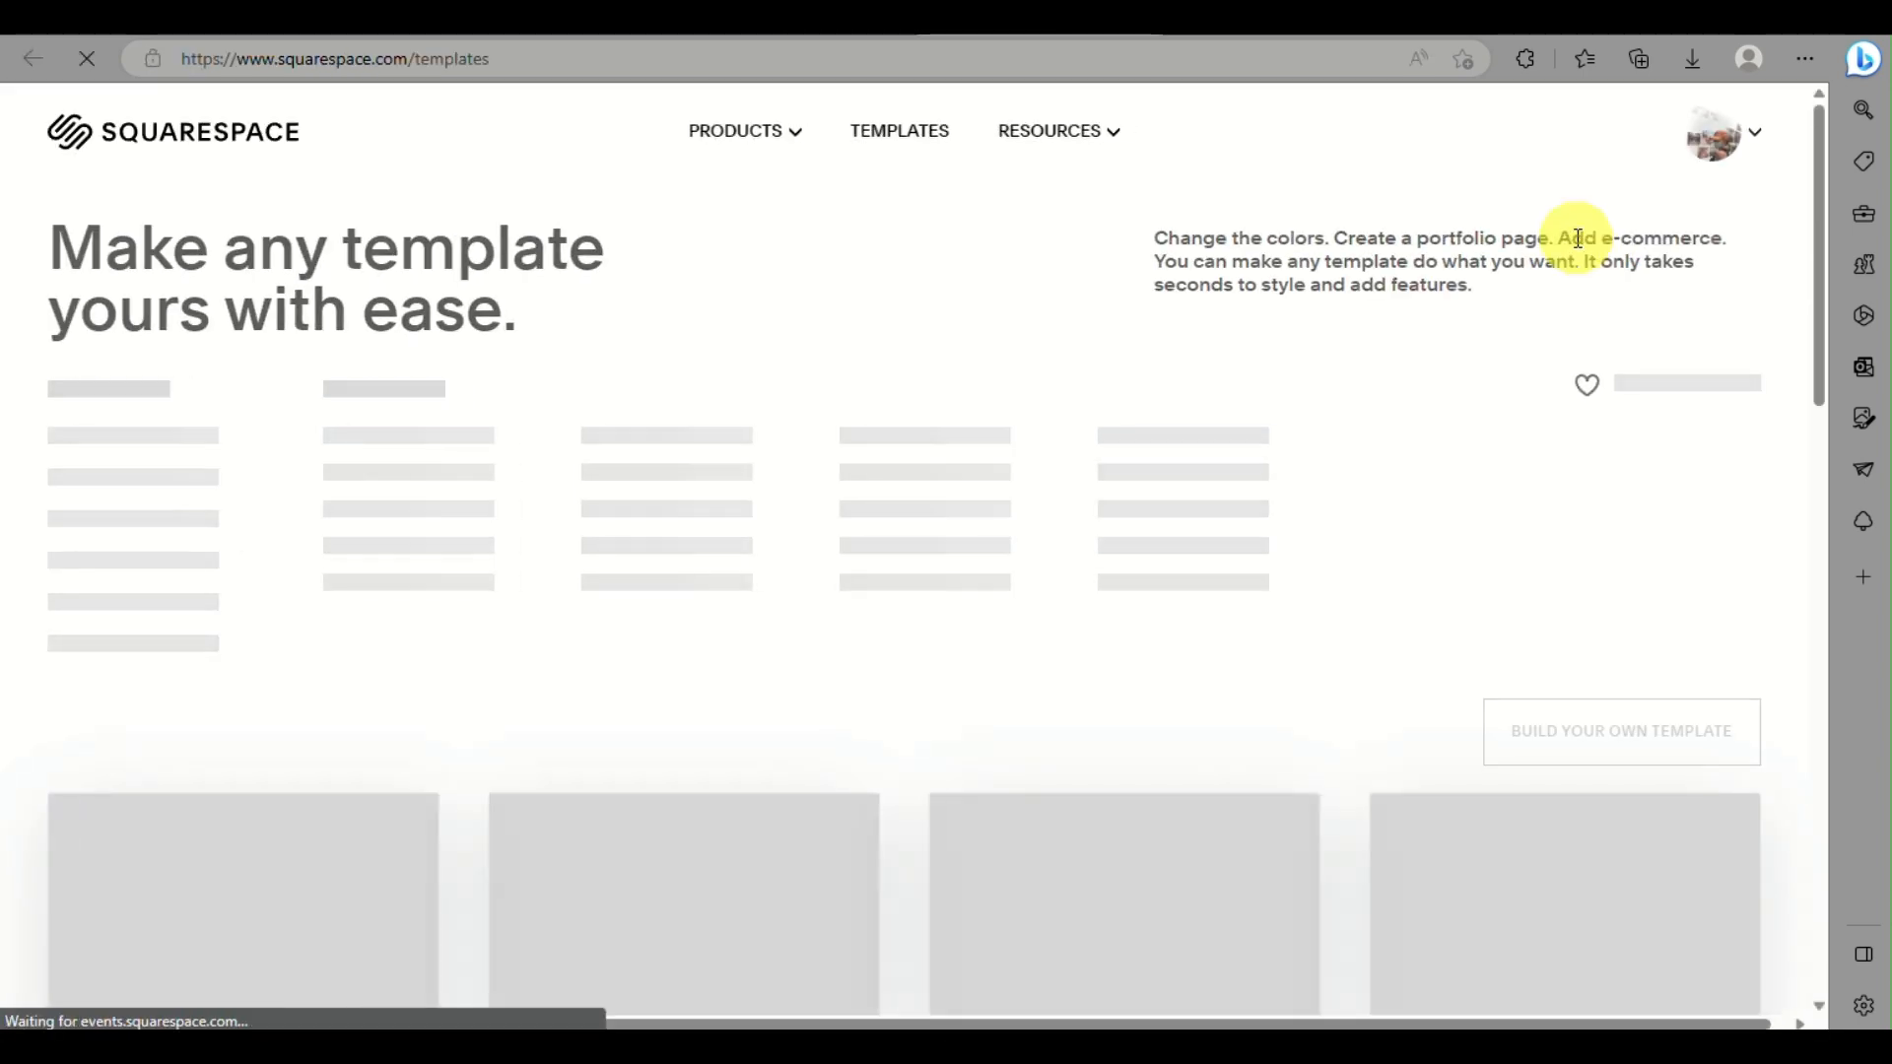
pyautogui.scroll(-3)
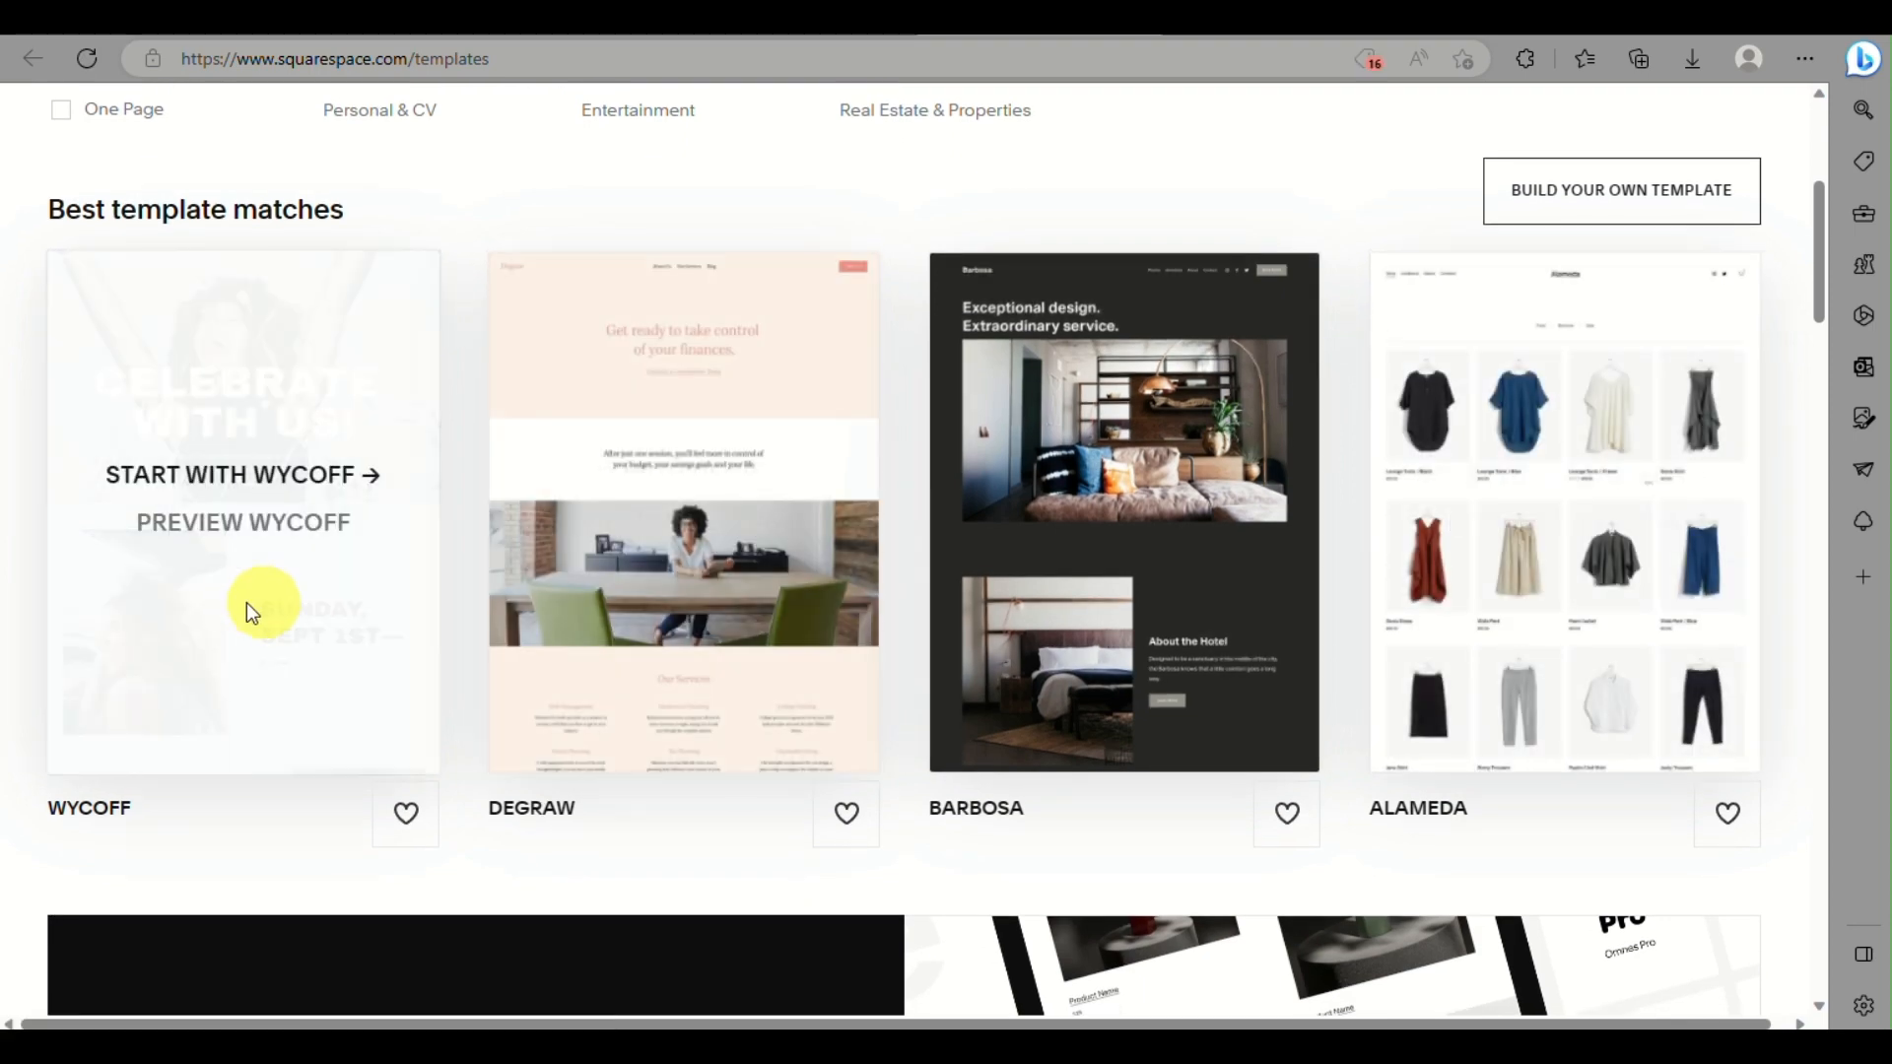
pyautogui.scroll(-3)
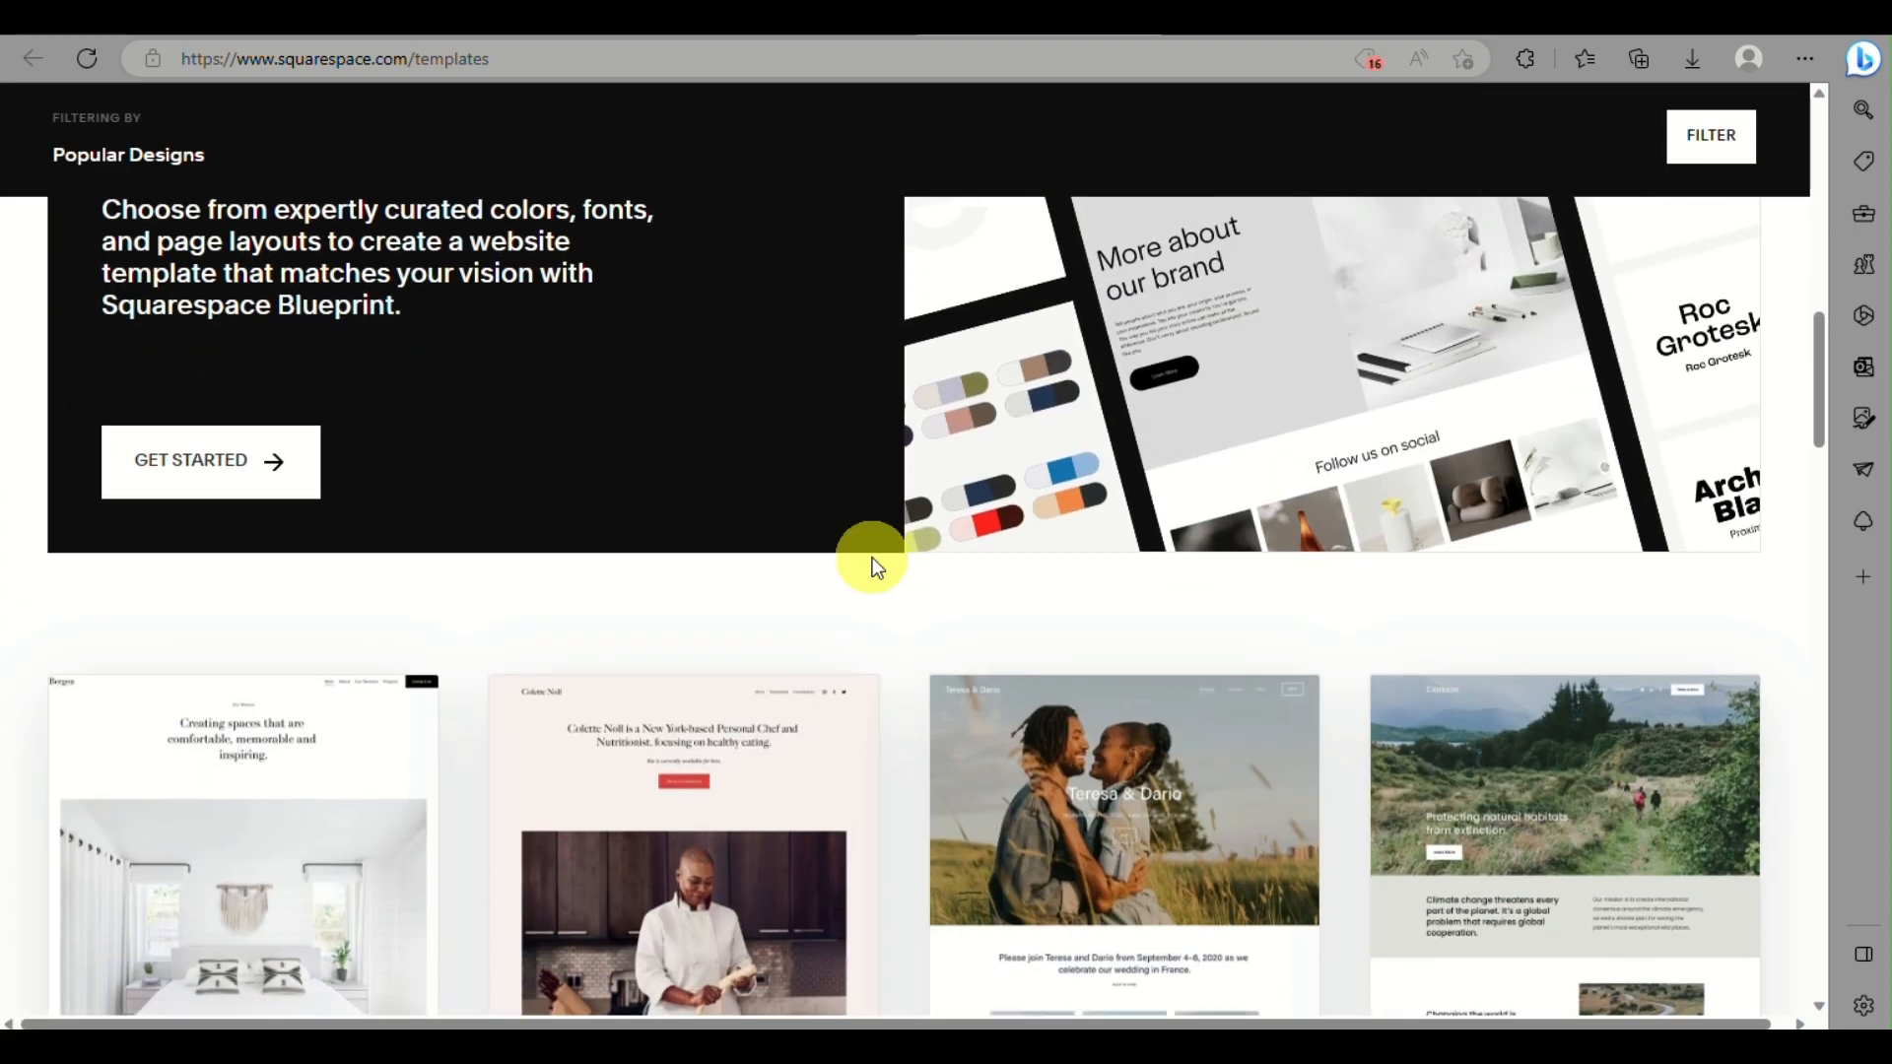
pyautogui.scroll(-3)
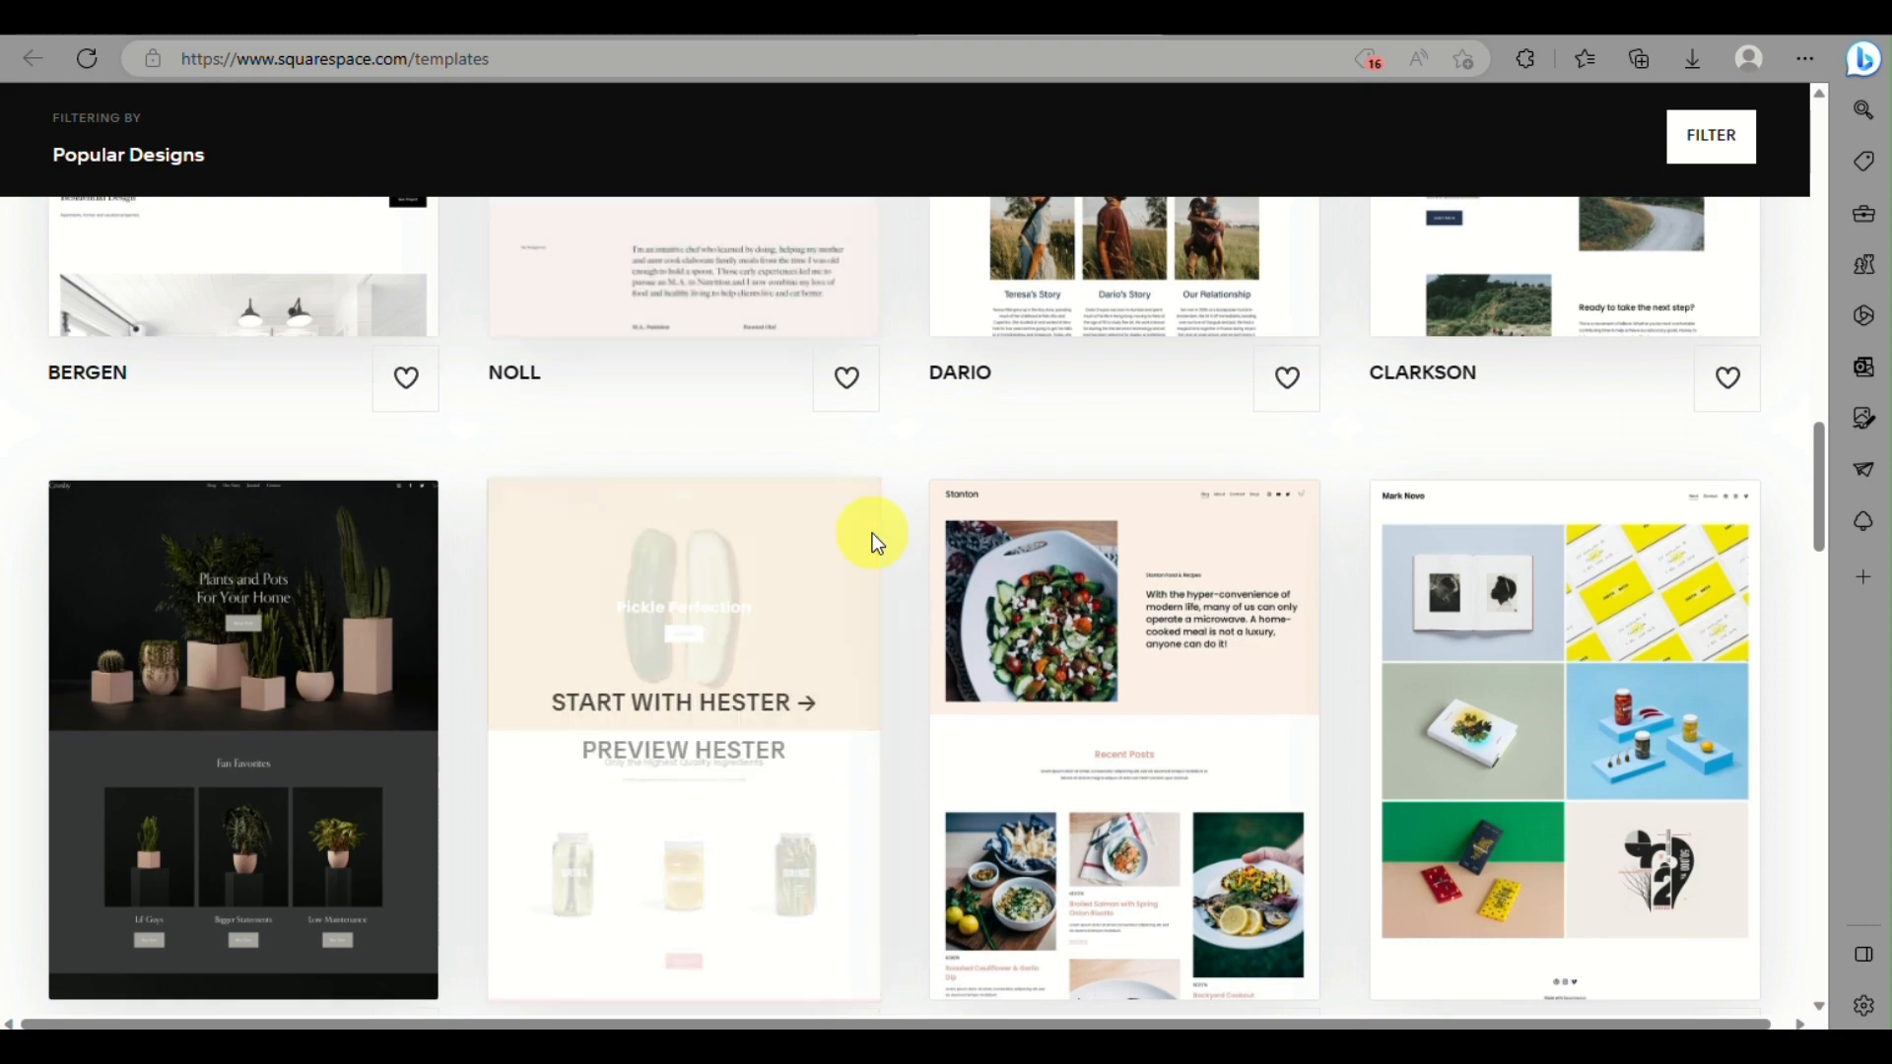
pyautogui.scroll(-3)
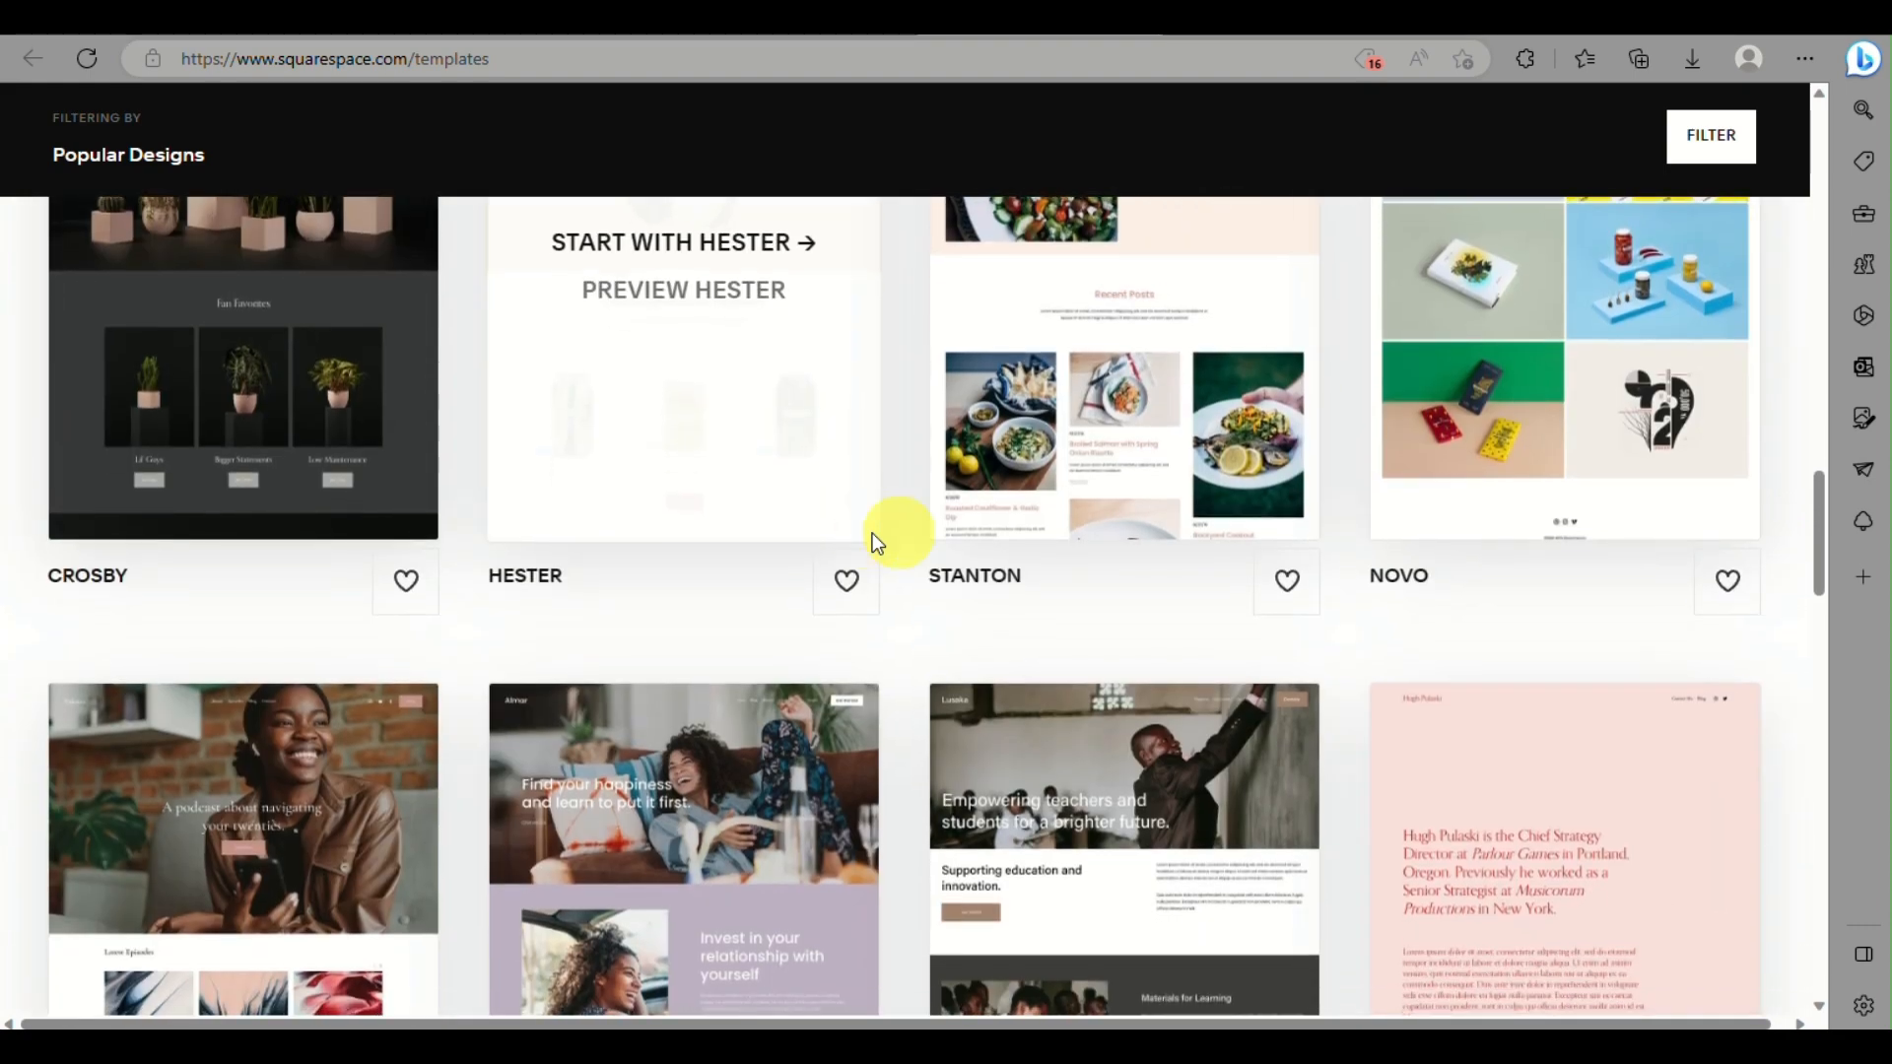
pyautogui.moveTo(1182, 148)
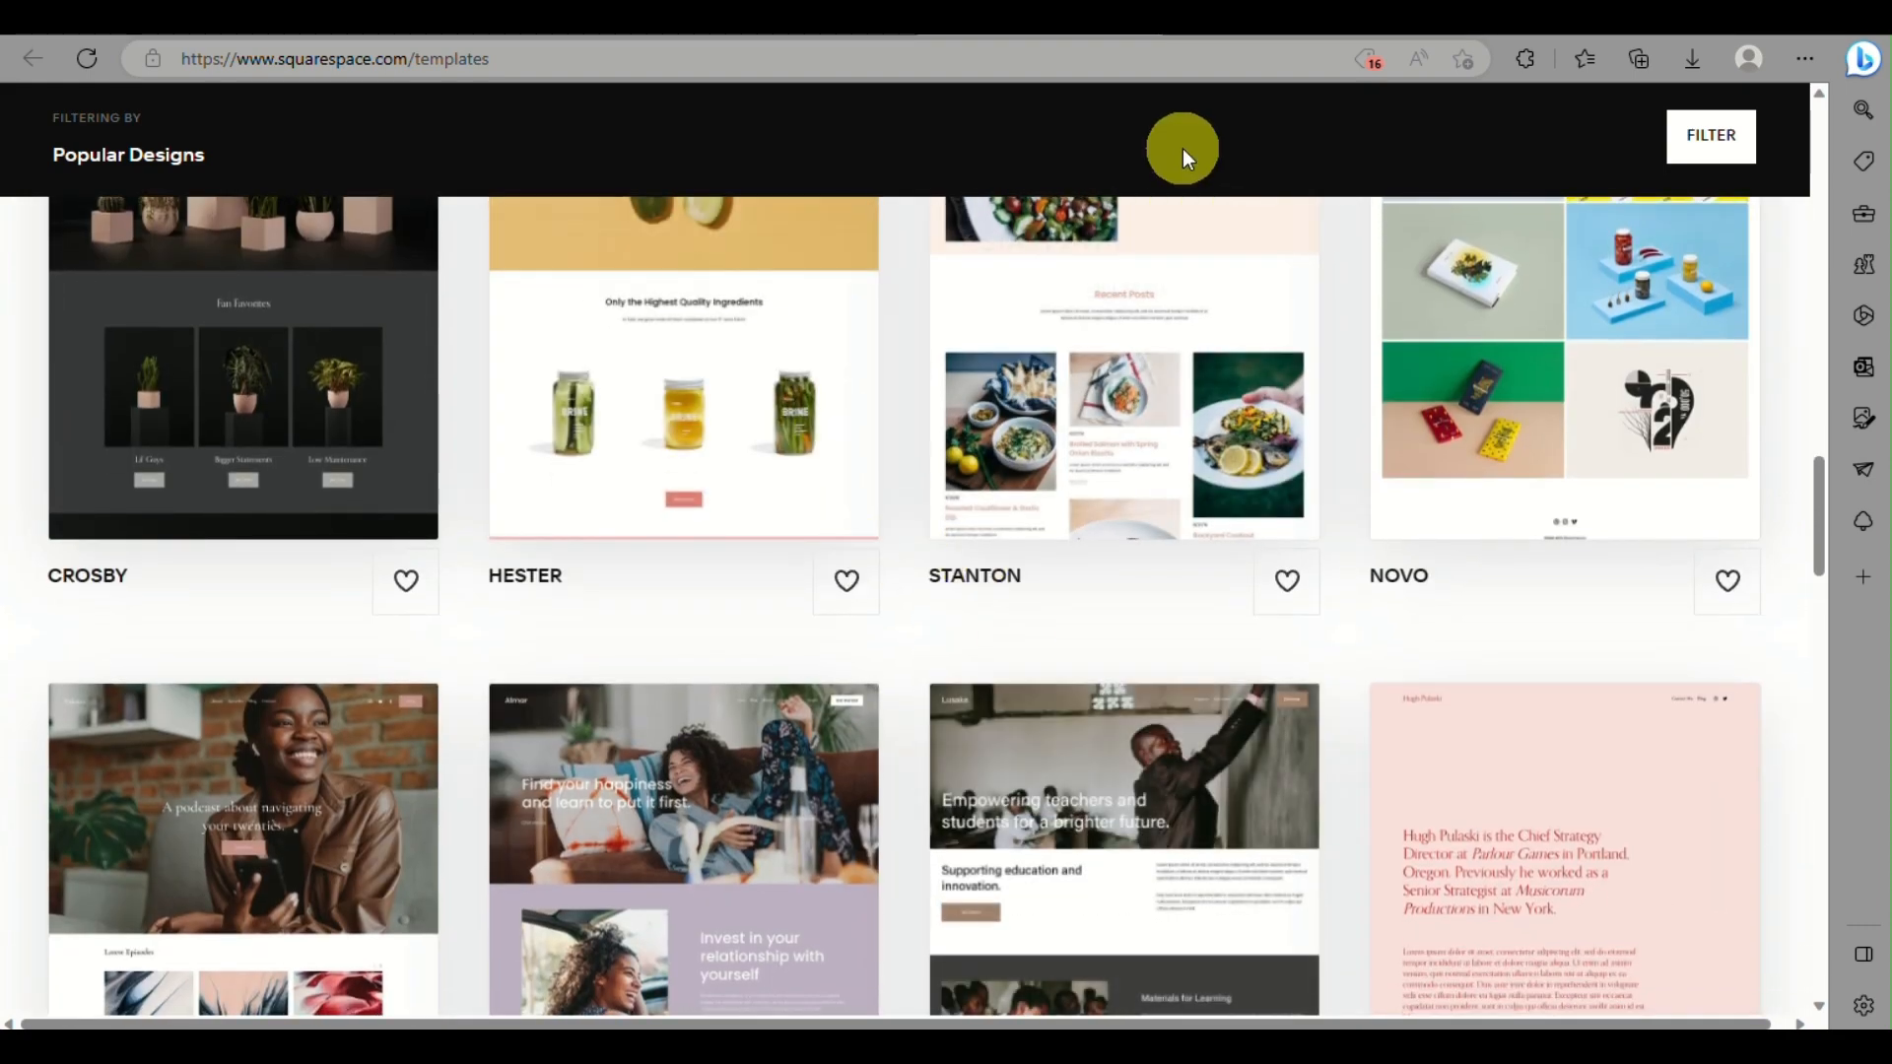